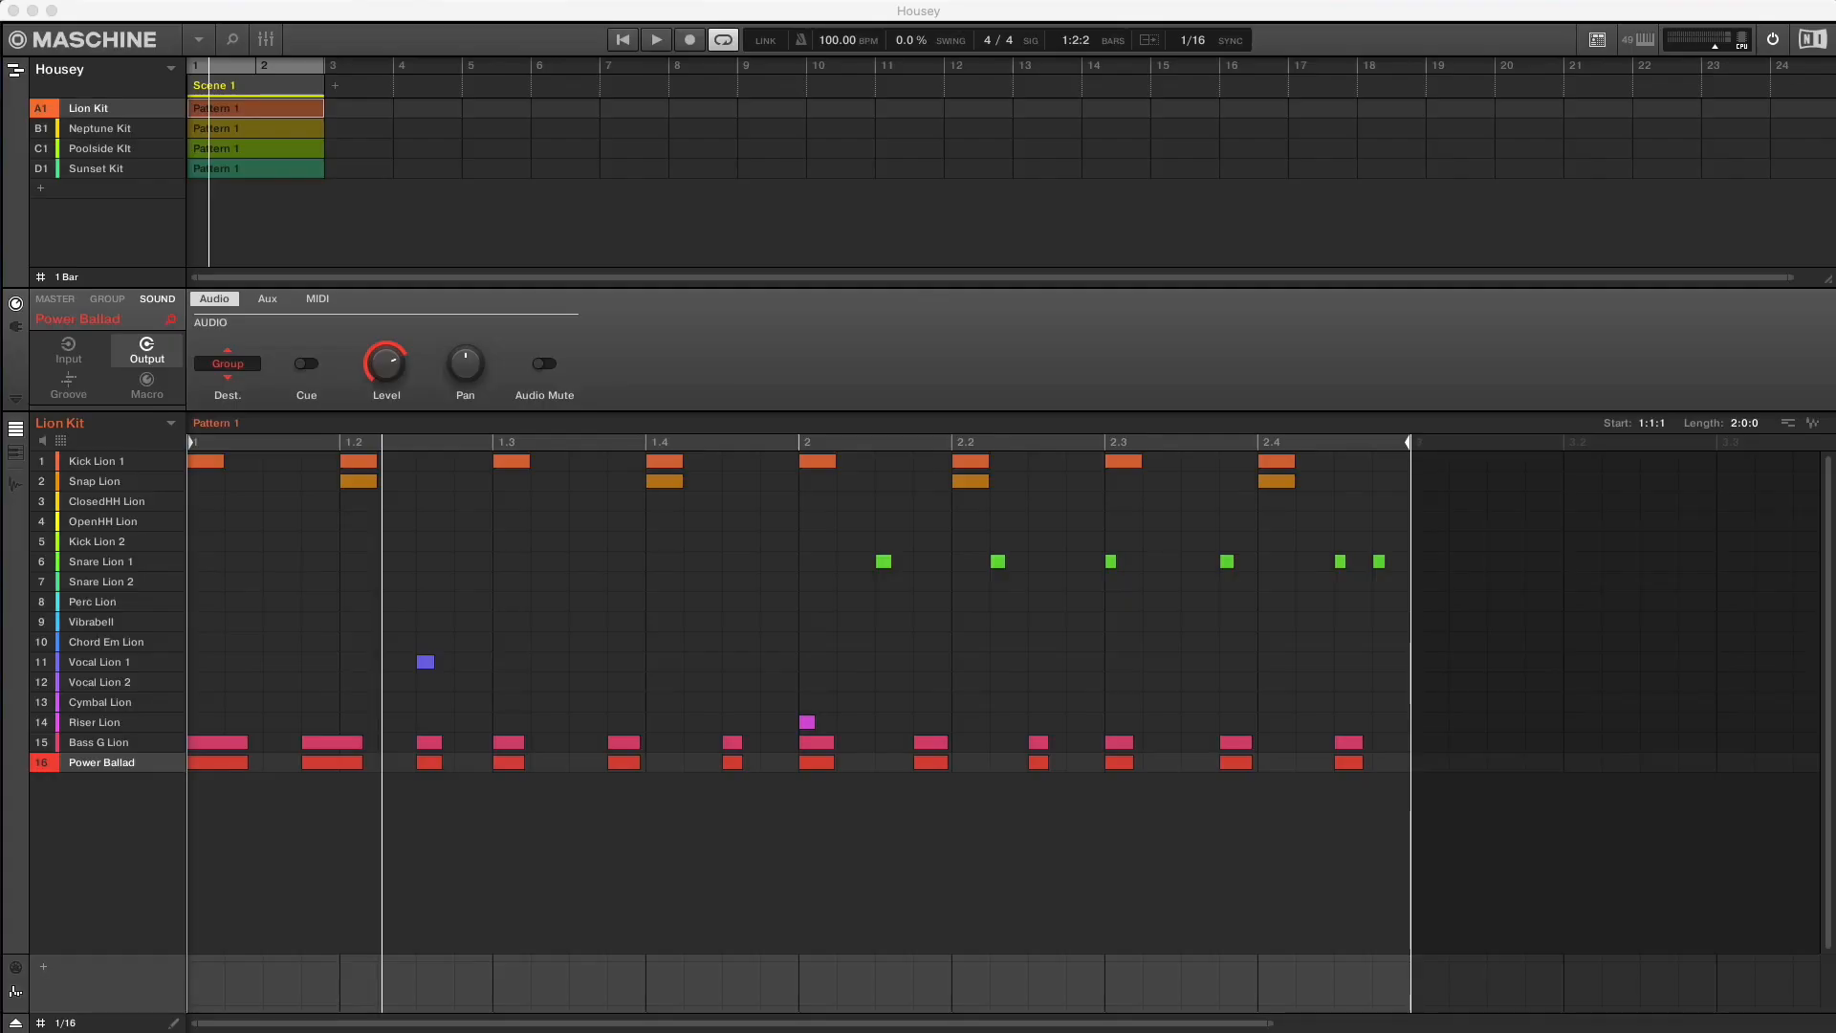
pyautogui.moveTo(740, 966)
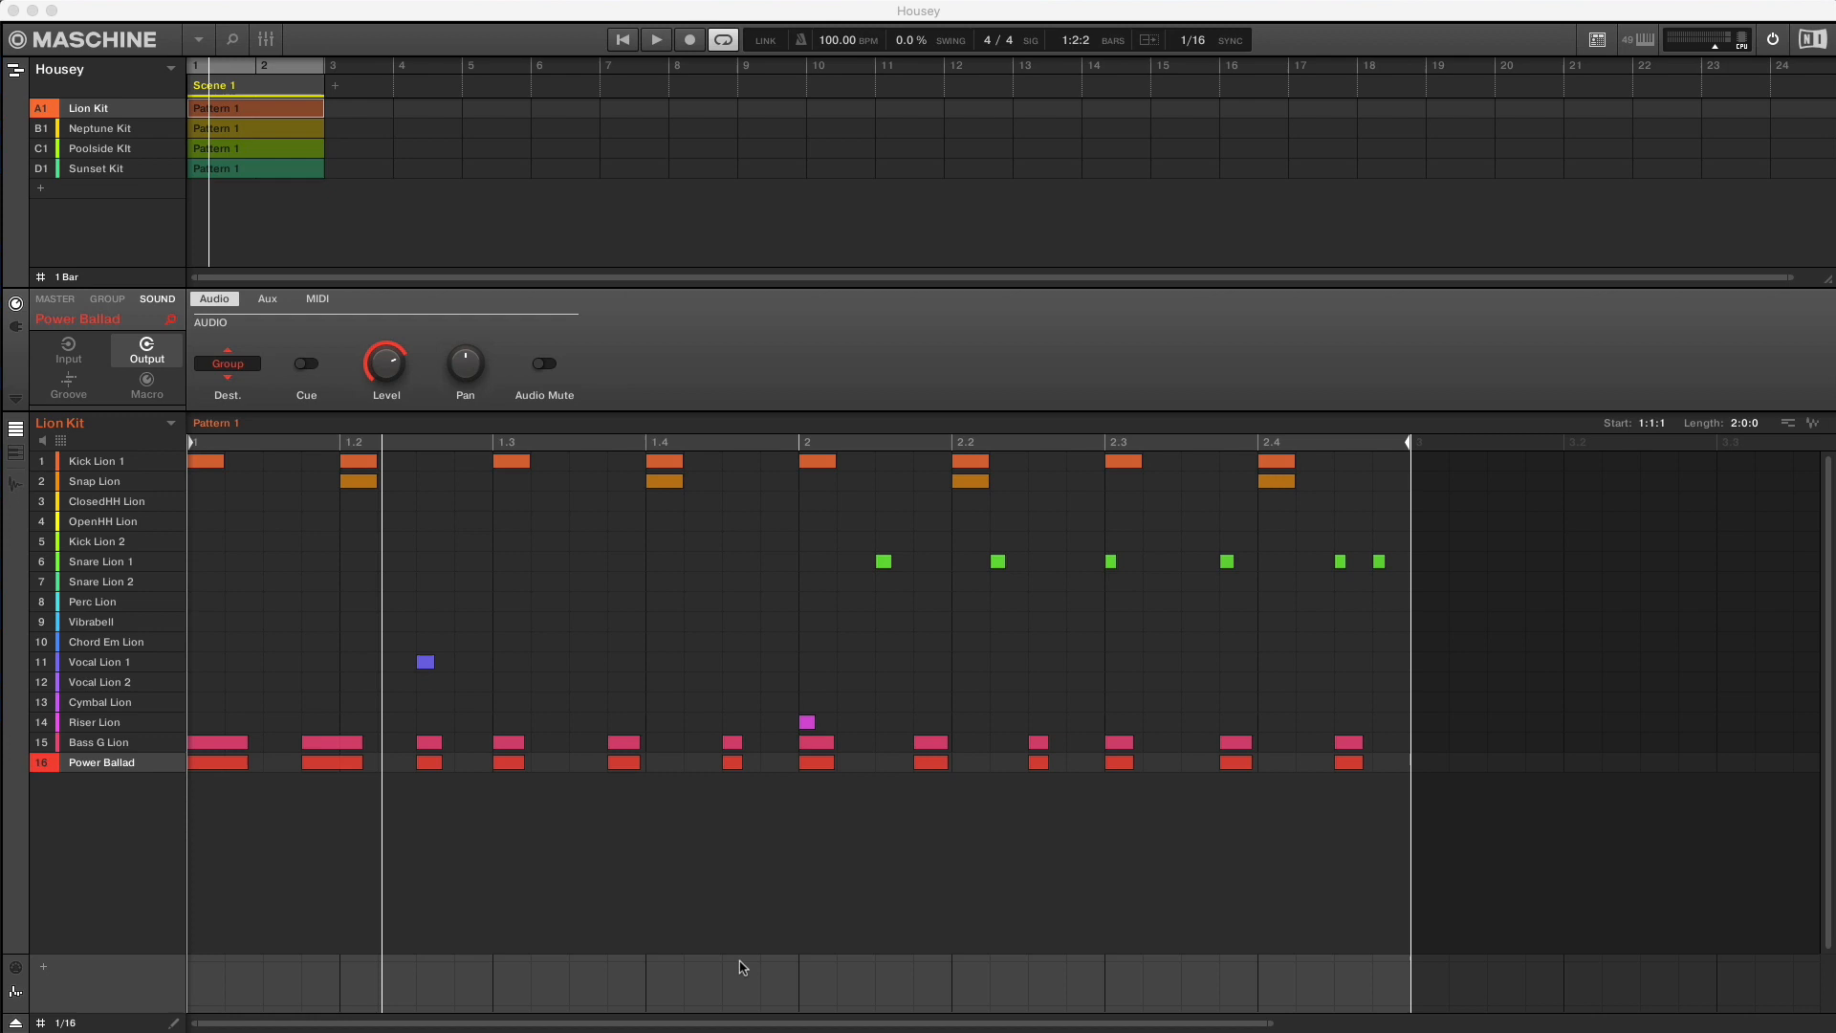
# - Show the Power Ballad sound's Analog Dreams and Beat Delay plug-in parameters
pyautogui.click(656, 39)
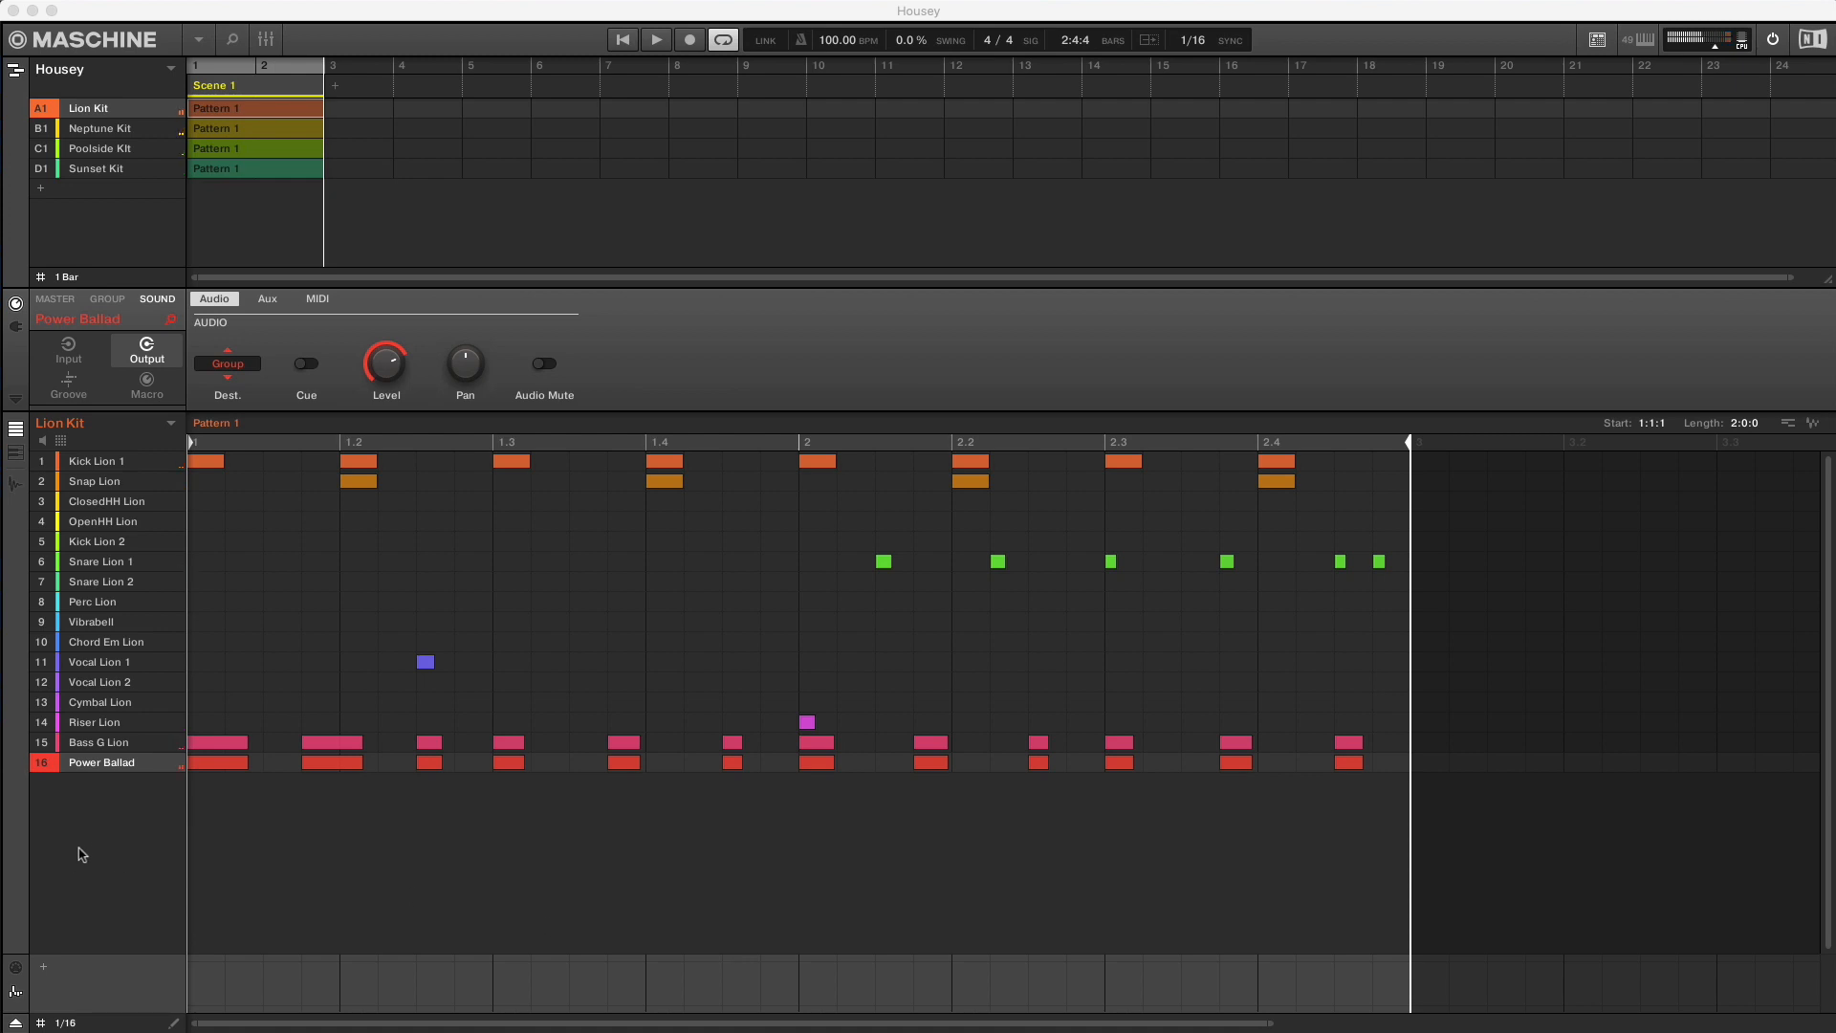
pyautogui.click(17, 325)
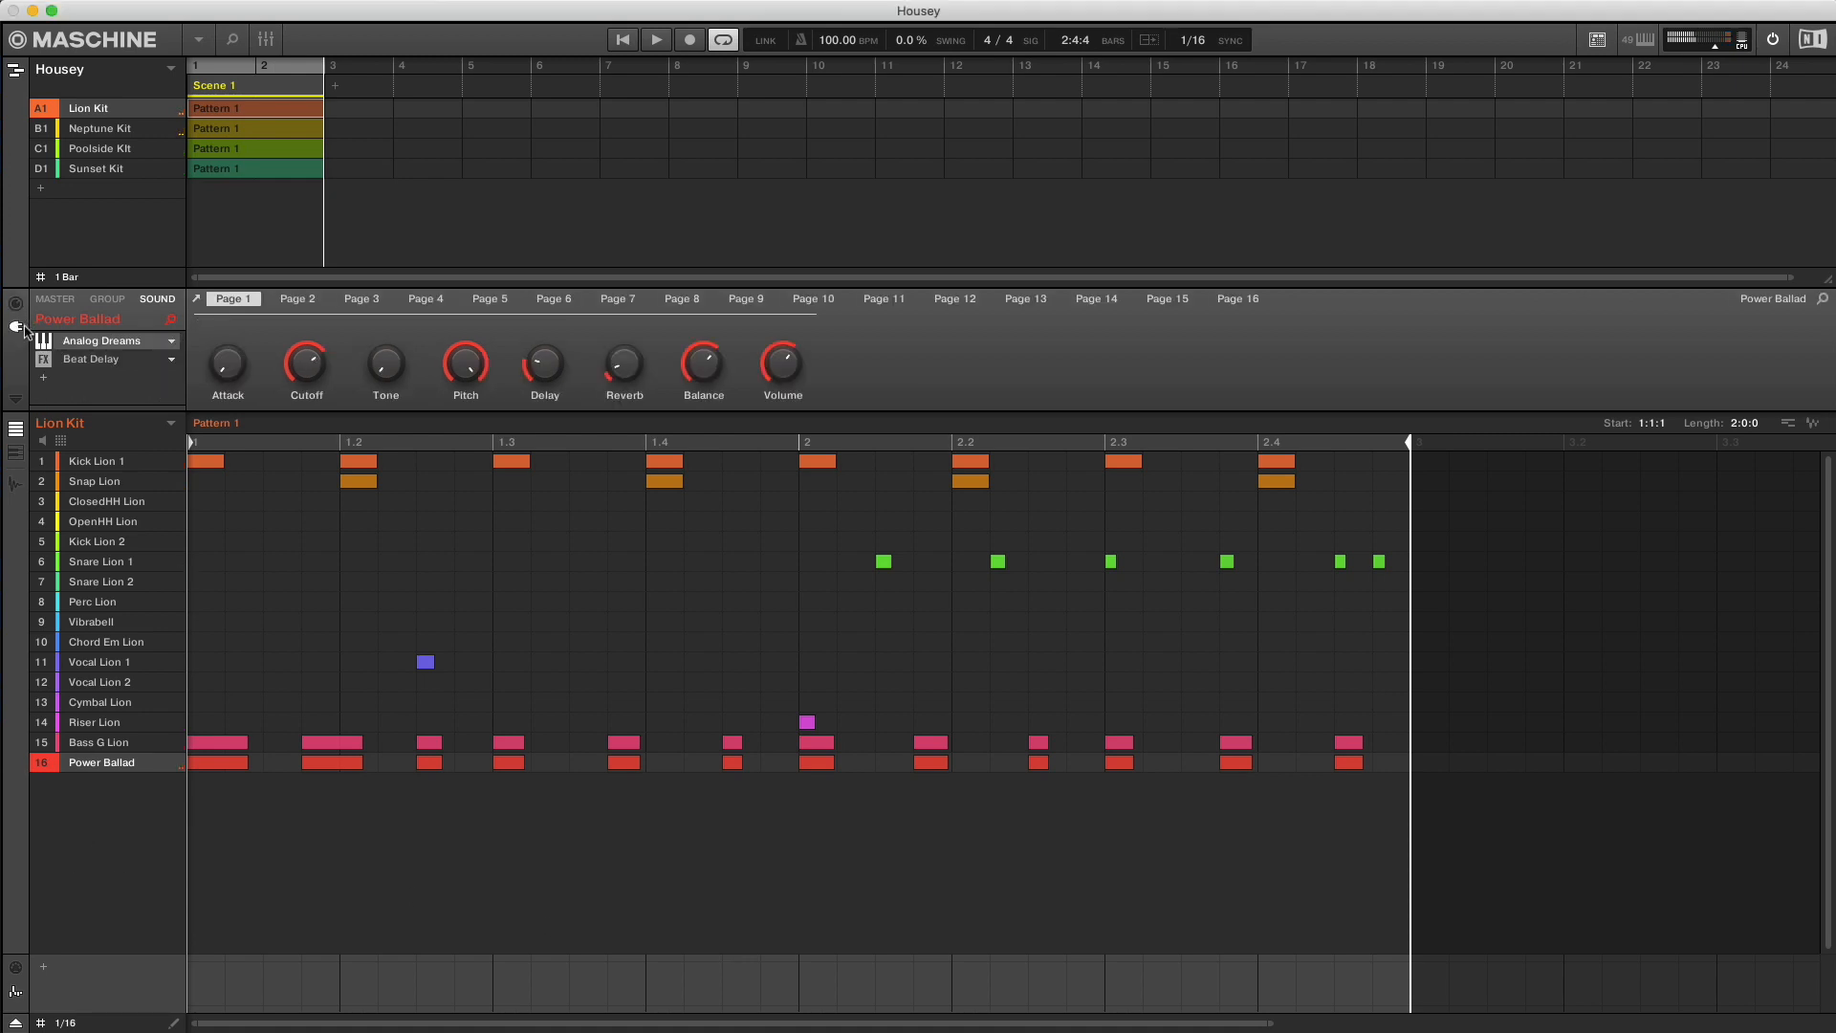
pyautogui.moveTo(105, 606)
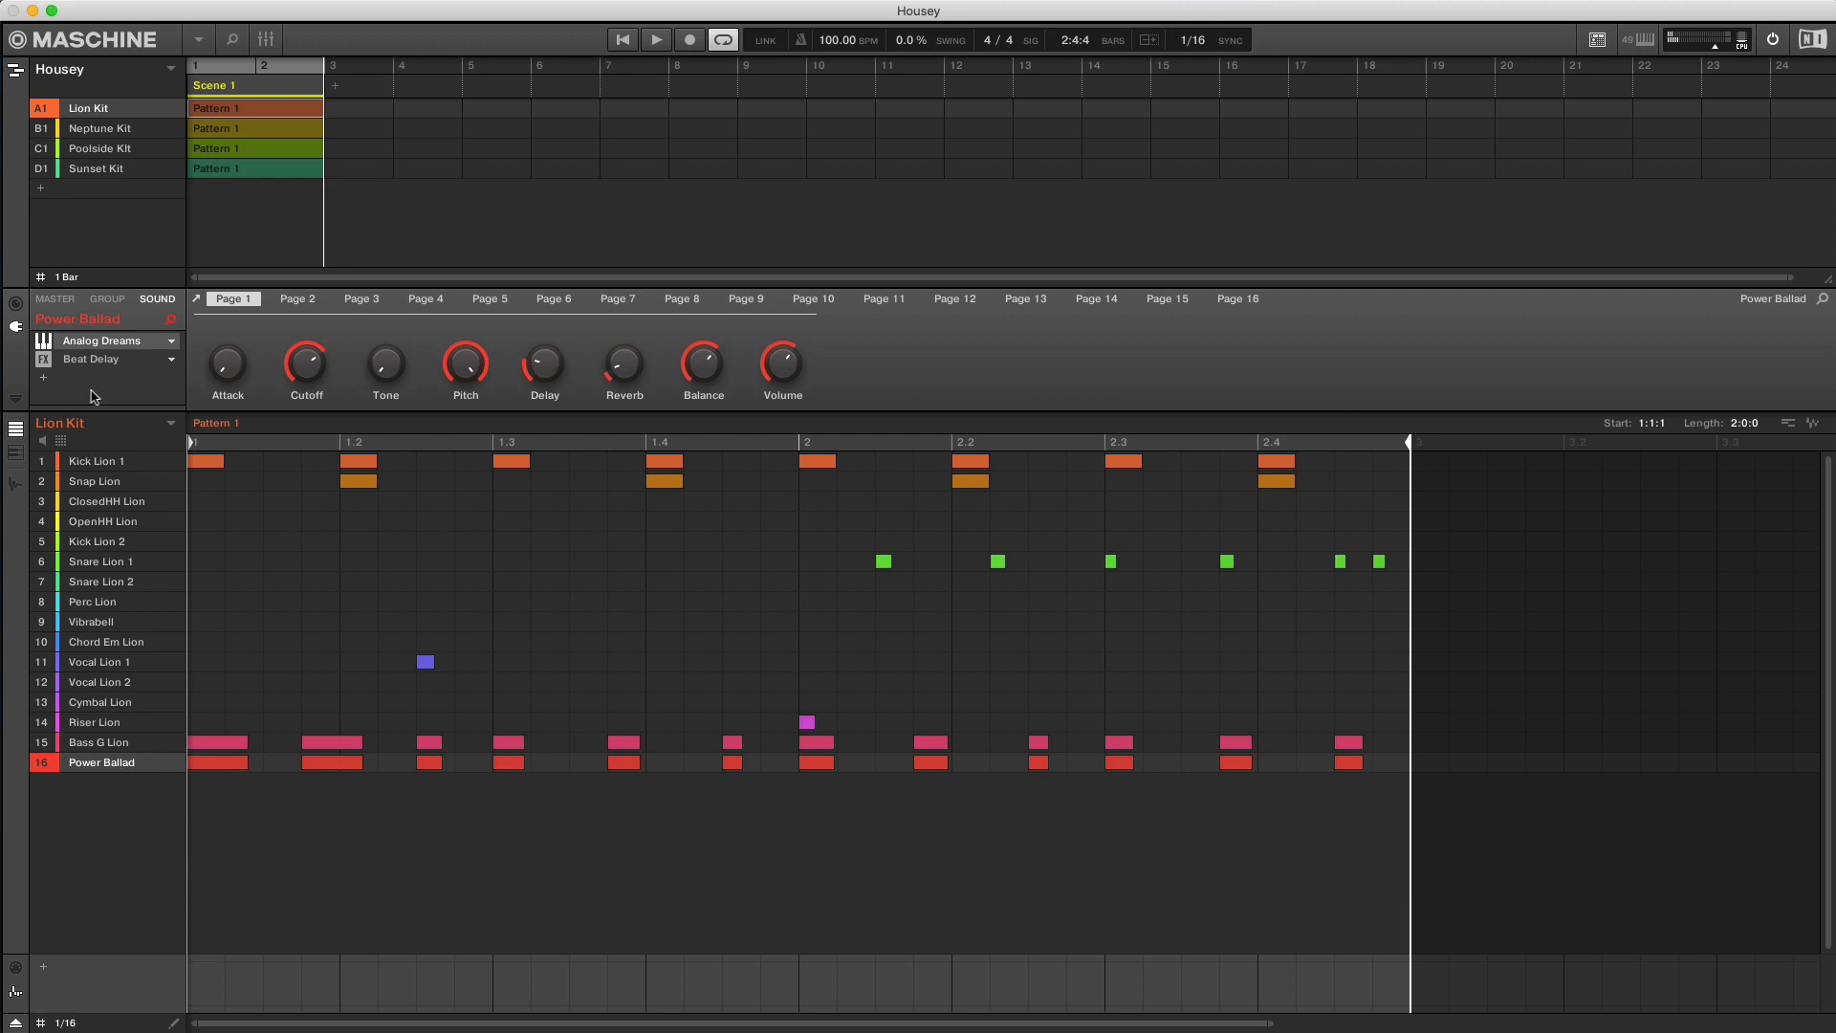
pyautogui.moveTo(122, 358)
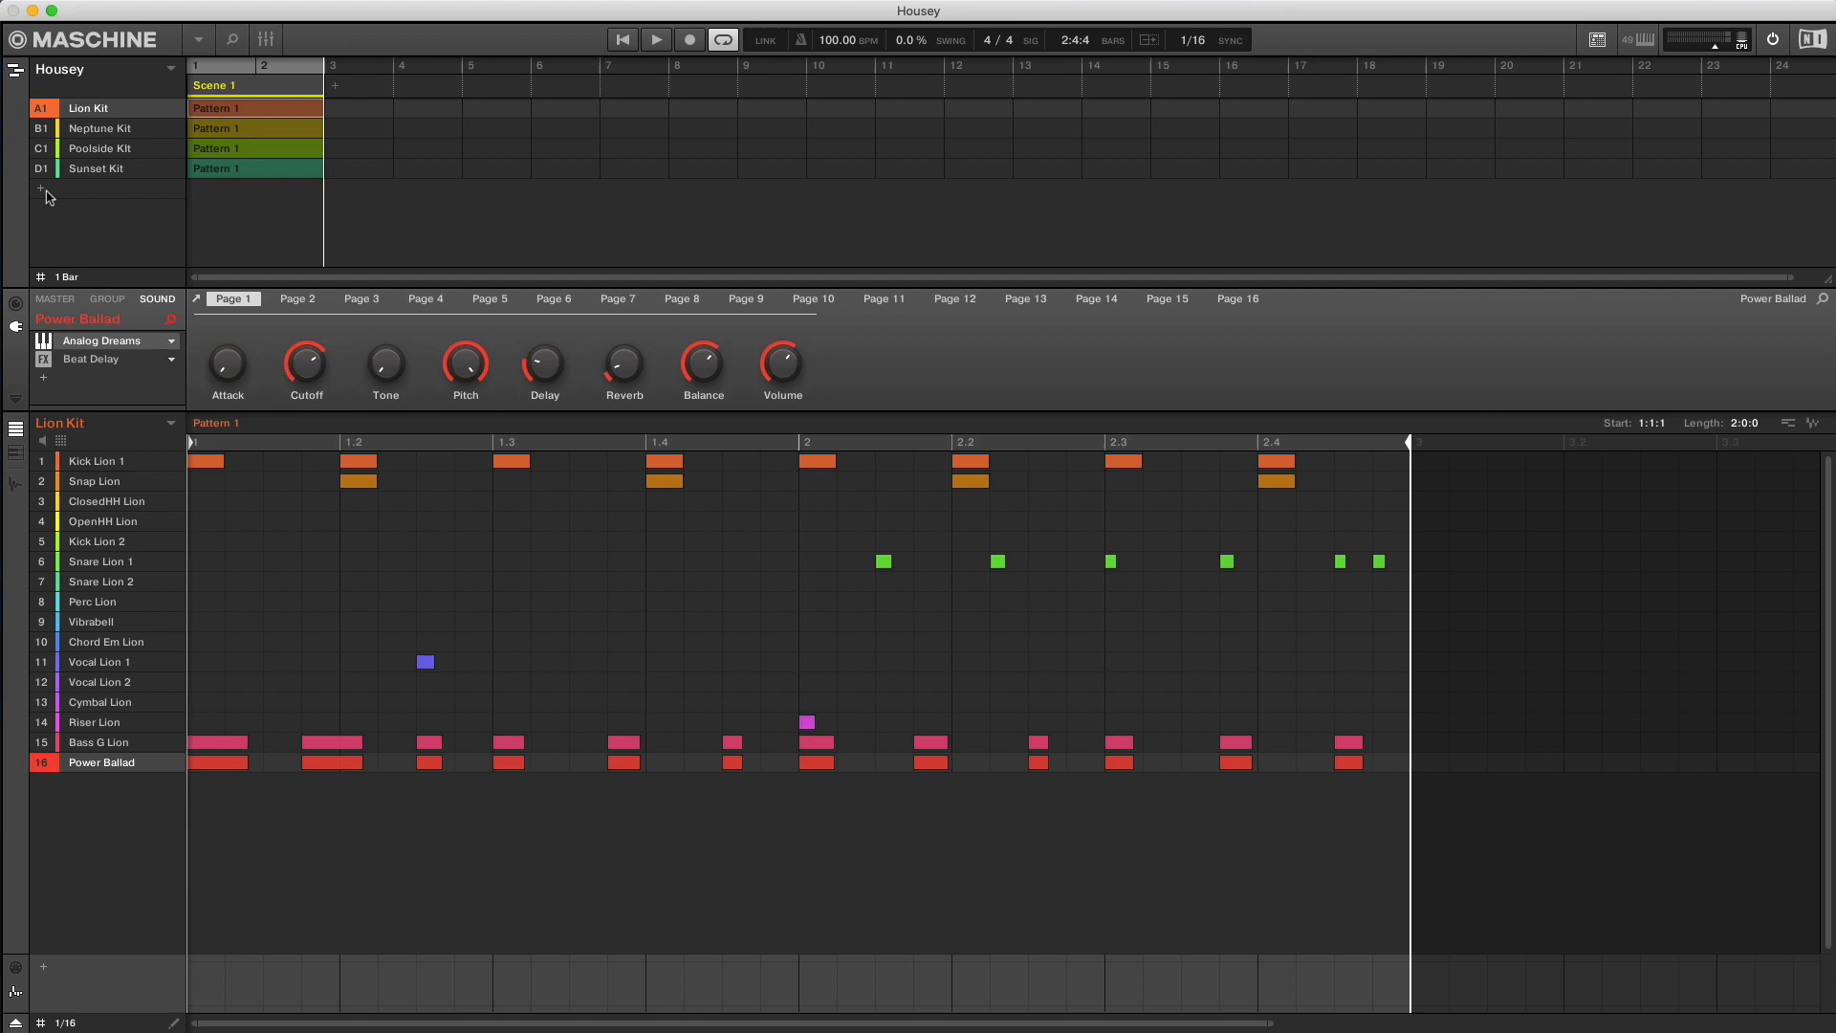
# - Add a group named 'Sampling', solo Power Ballad in Lion Kit, and bring up the Sampling group's recorder
pyautogui.click(44, 190)
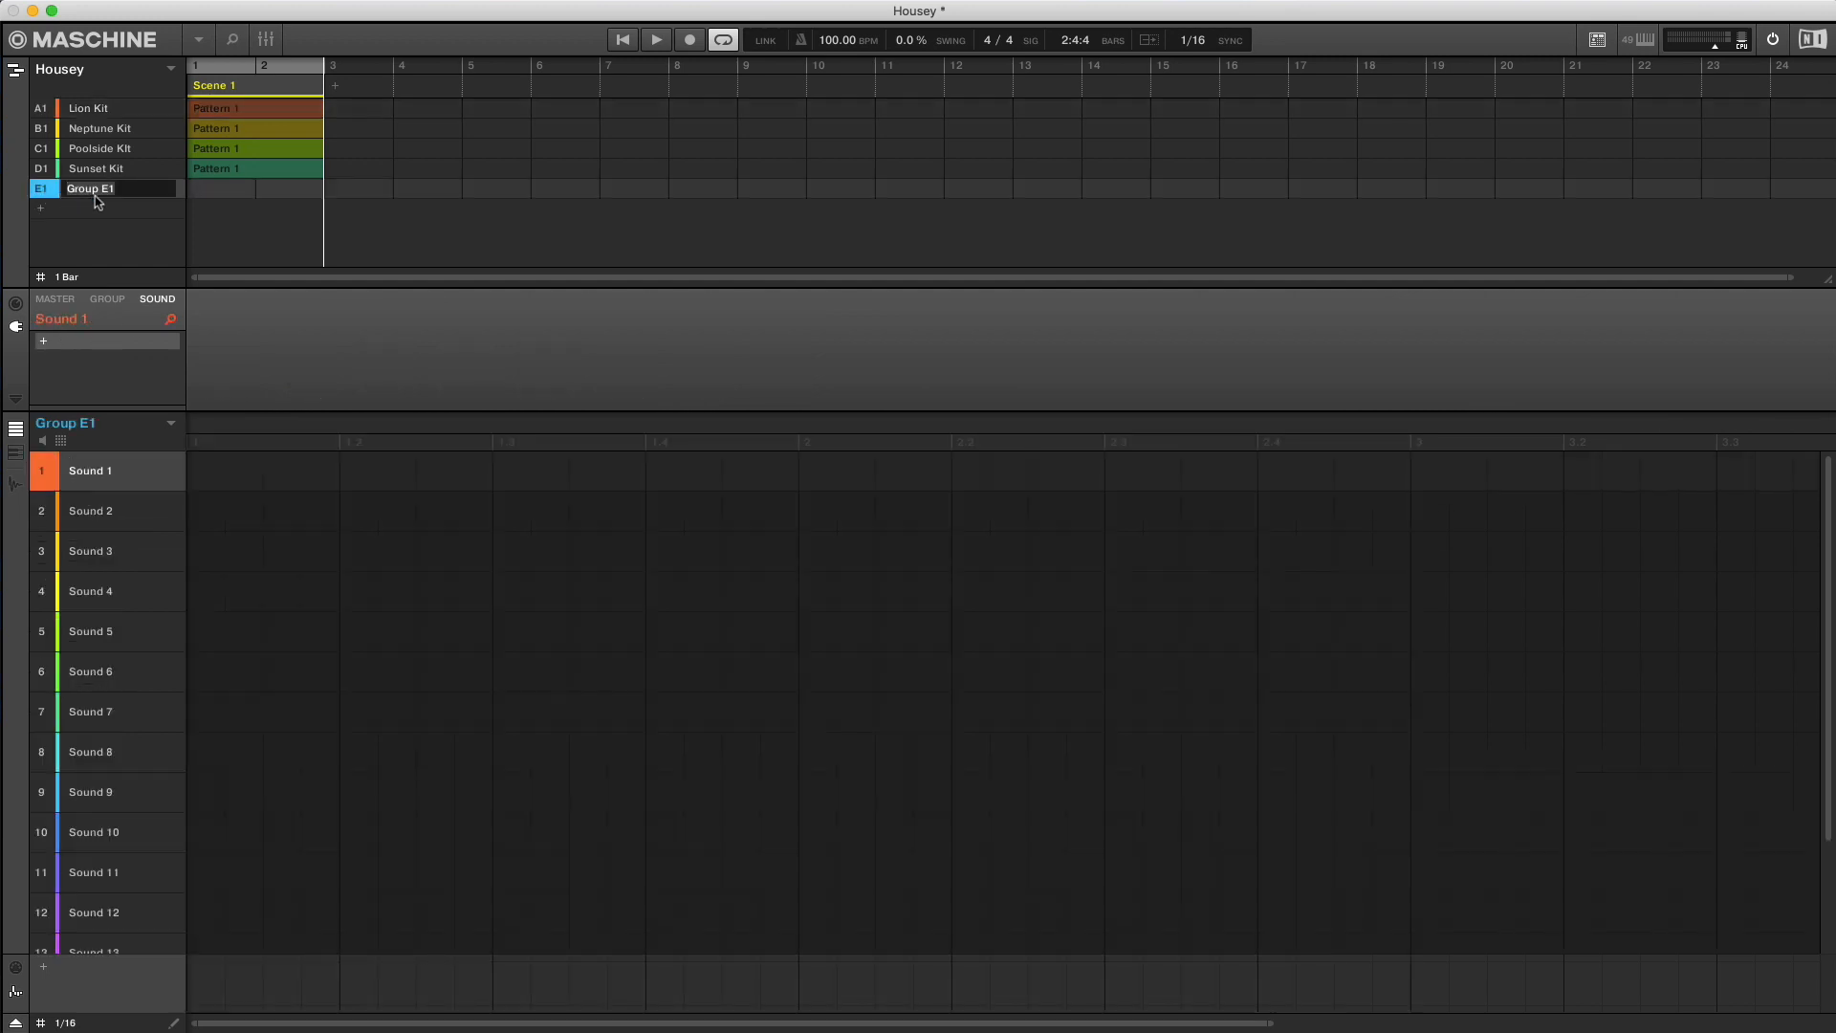
pyautogui.write('Sampling')
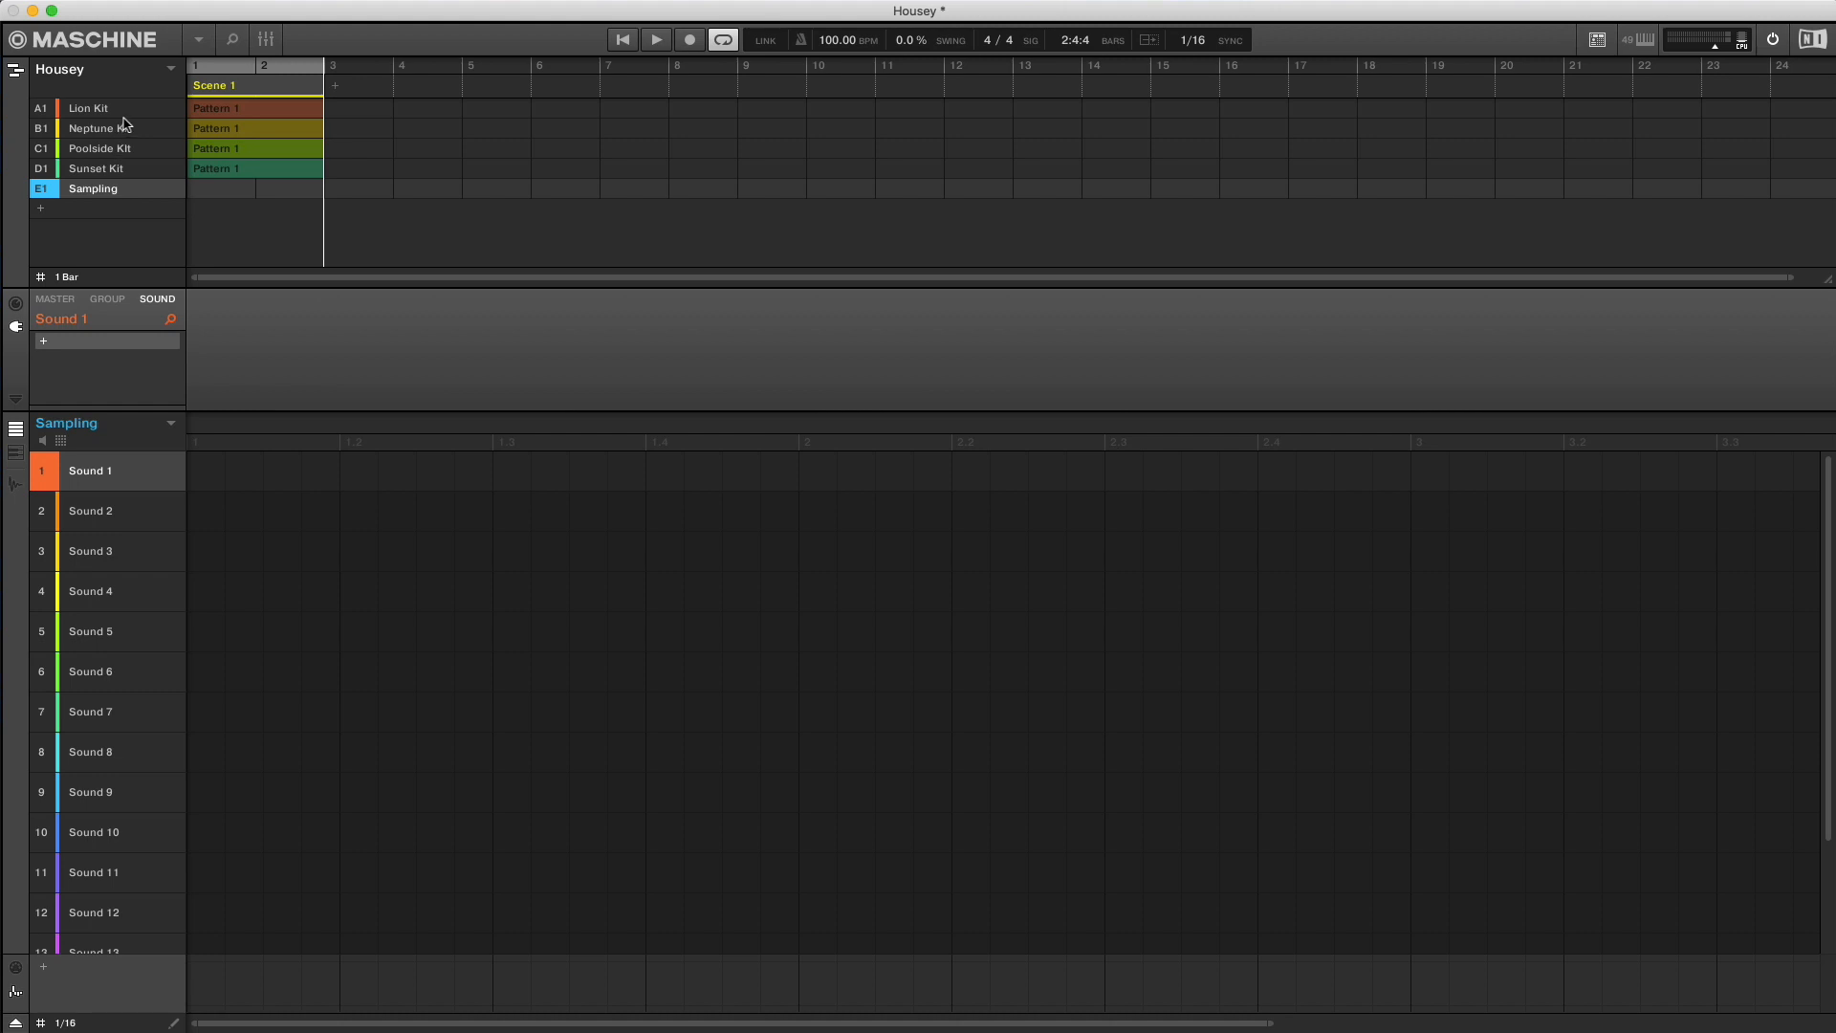
pyautogui.click(40, 107)
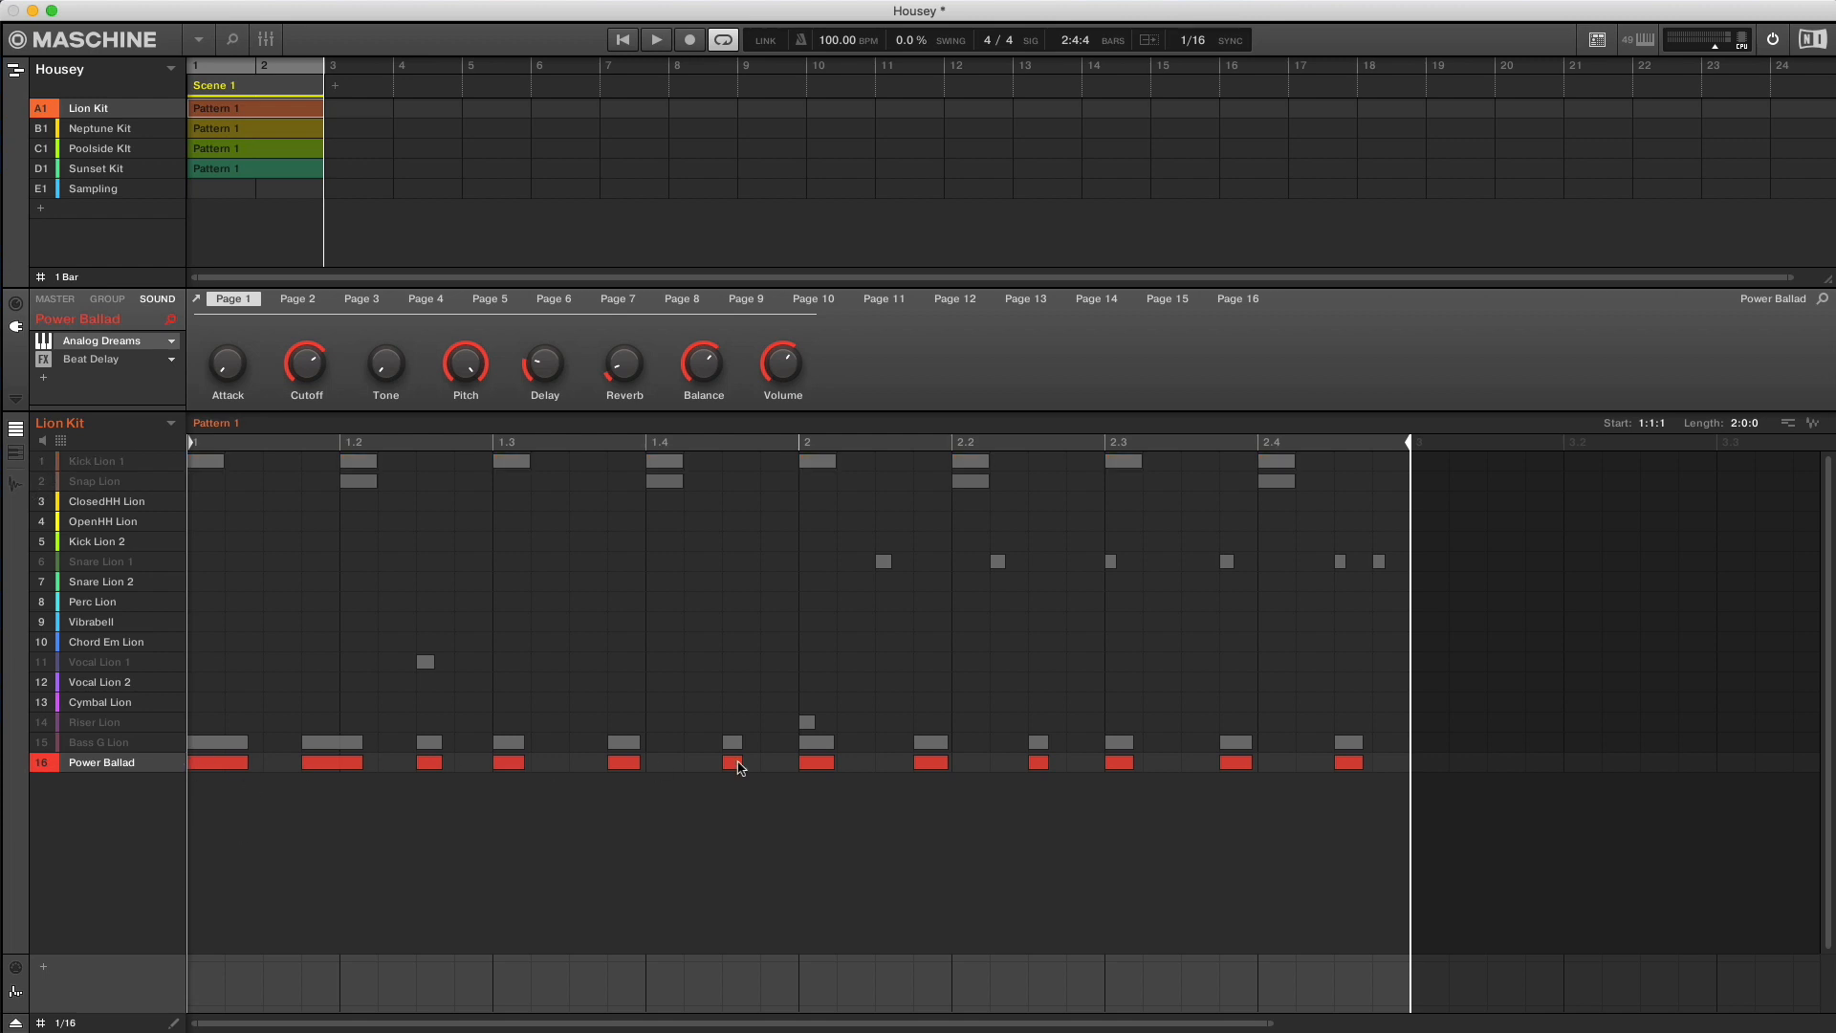
pyautogui.click(93, 189)
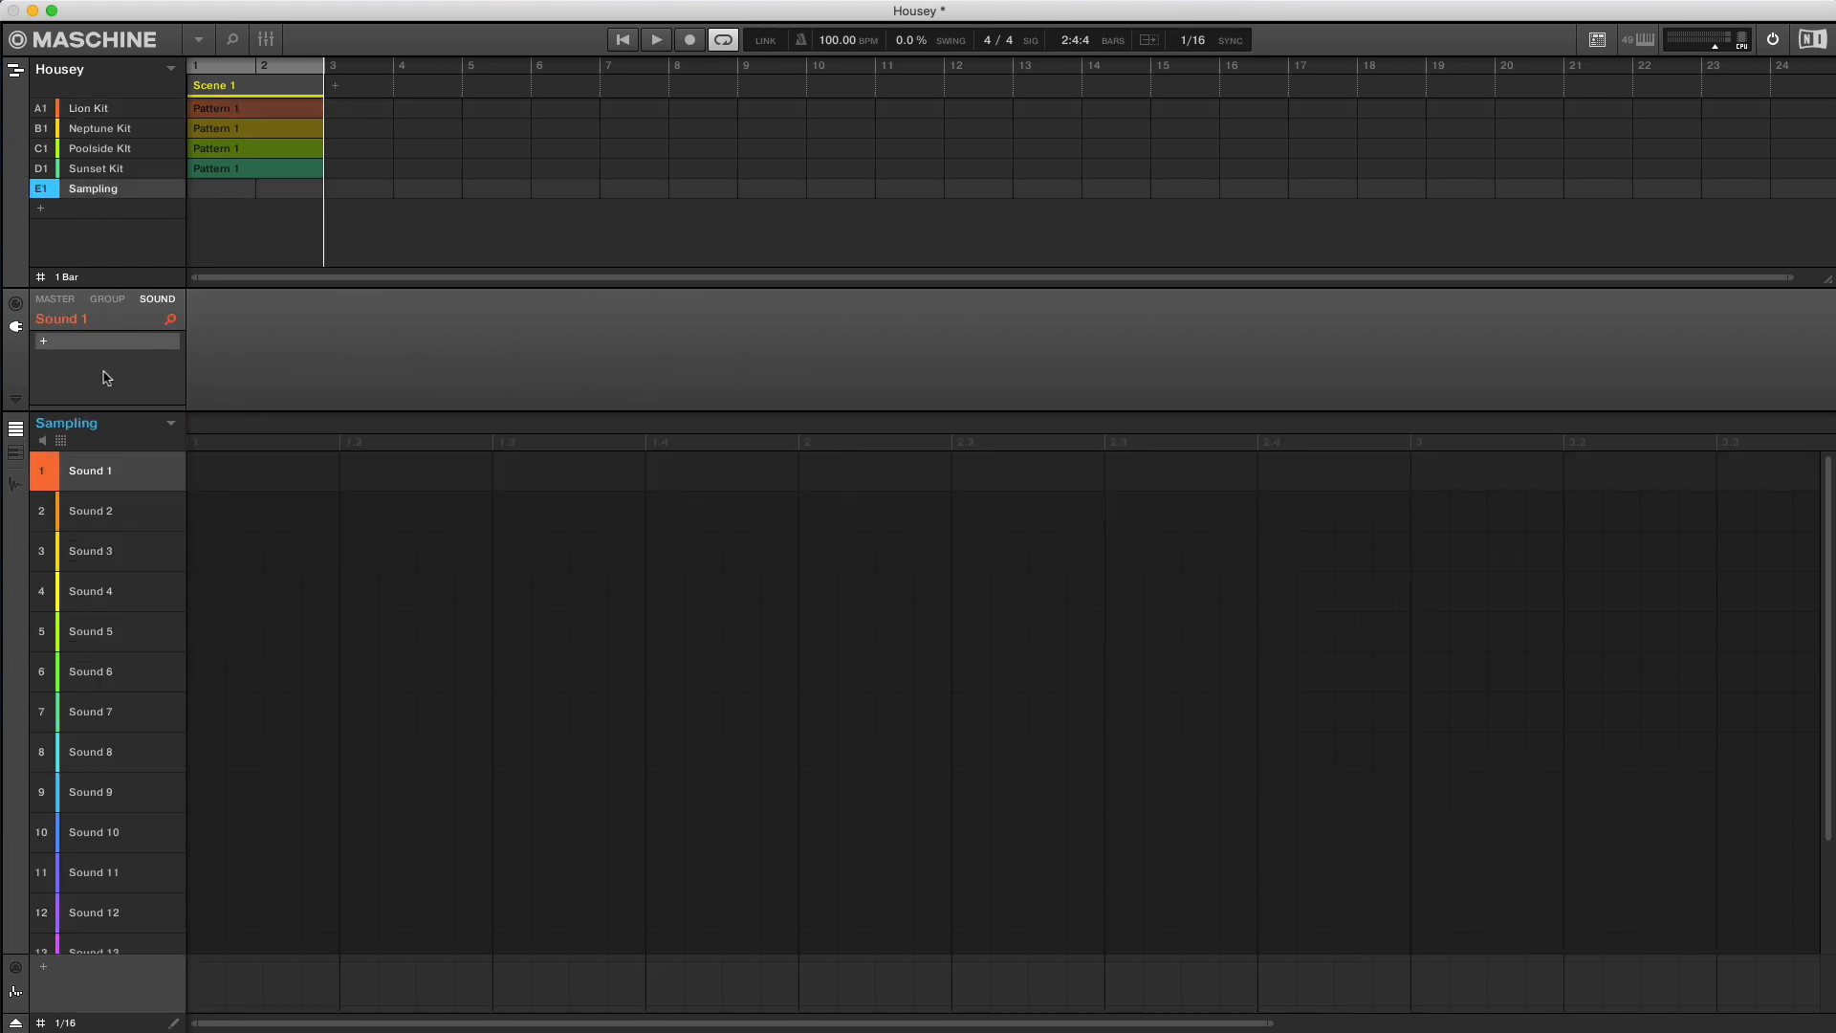
pyautogui.click(16, 457)
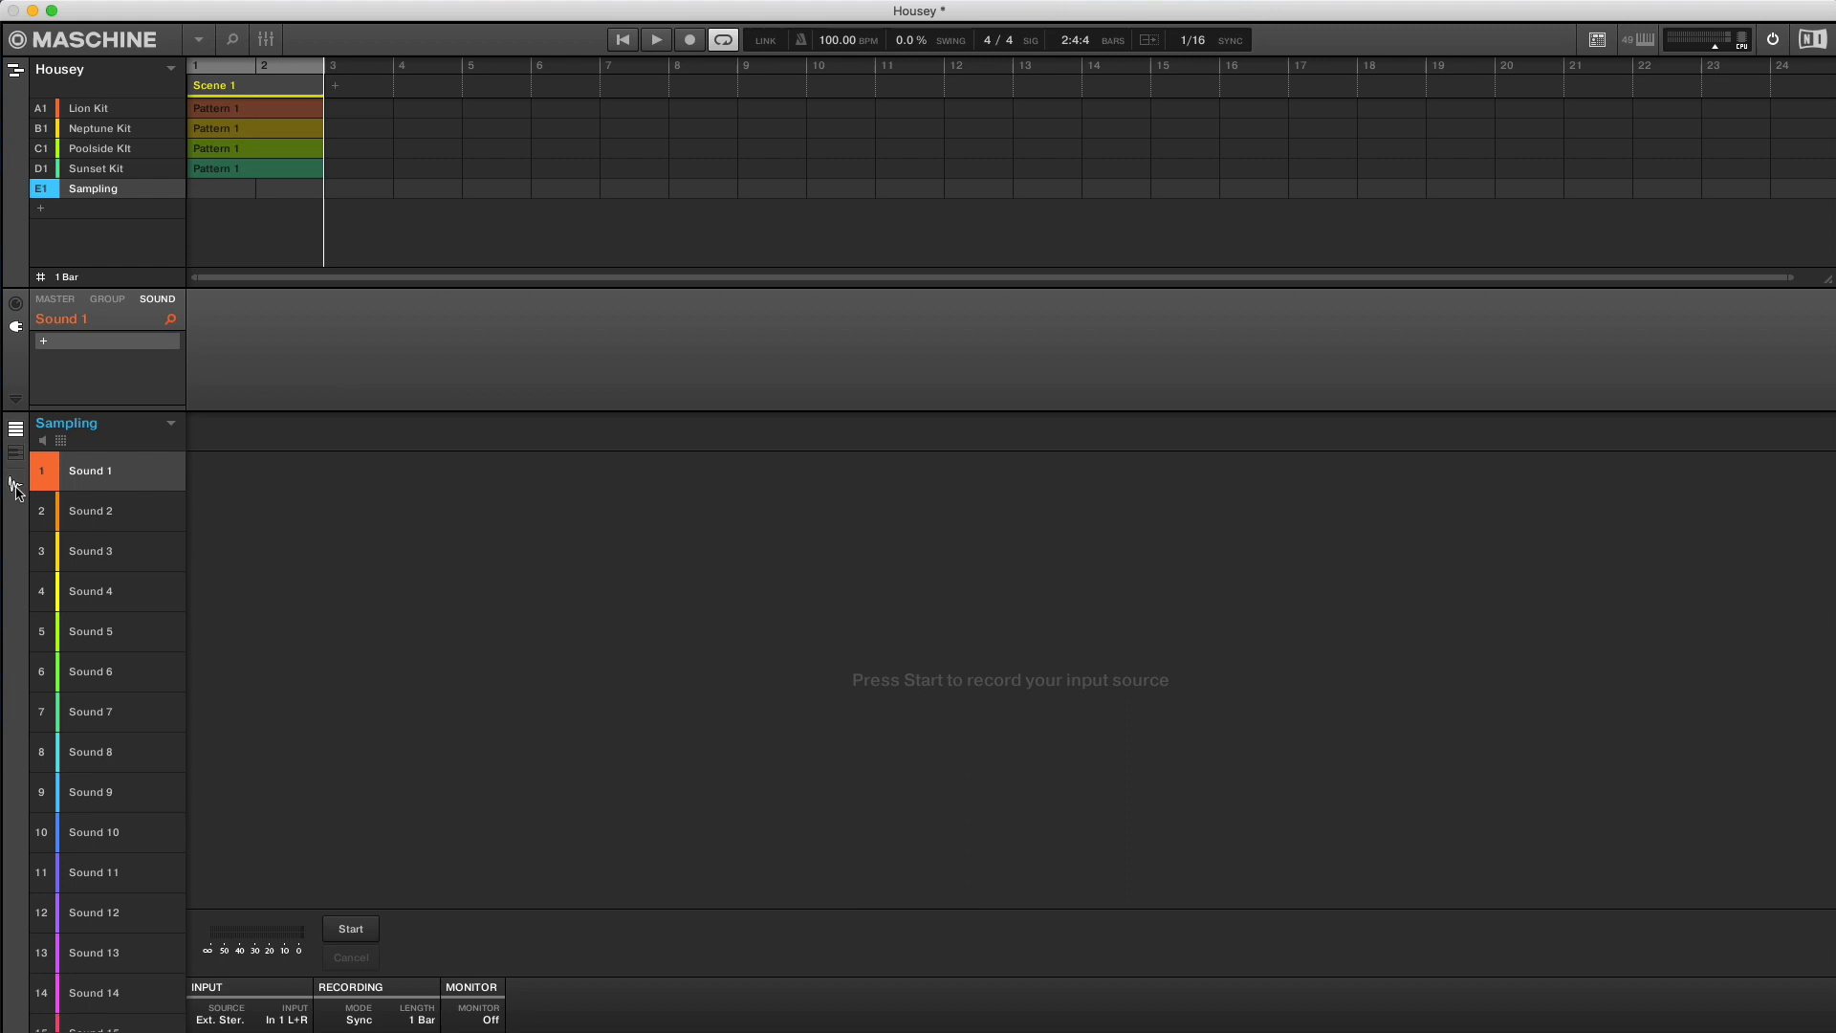
# - Set the recorder source to Internal and length to 2 Bars, then arm it for the next bar
pyautogui.click(220, 1014)
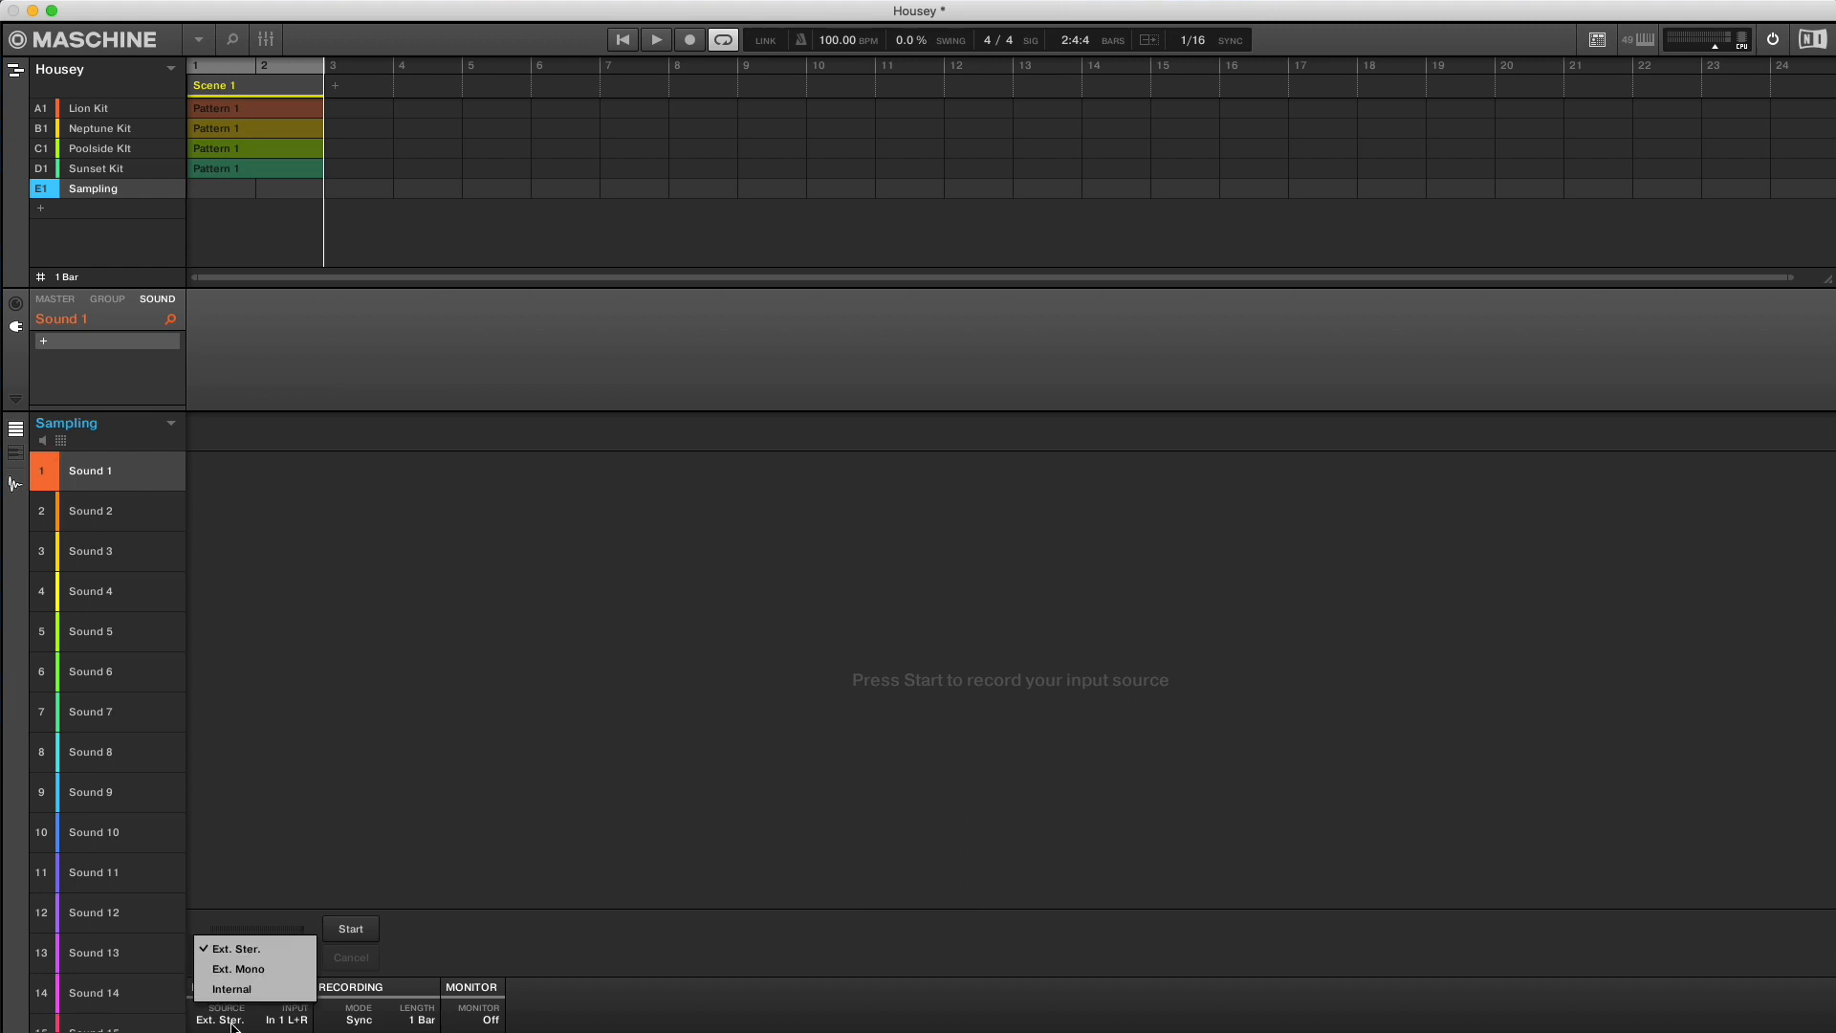
pyautogui.click(231, 989)
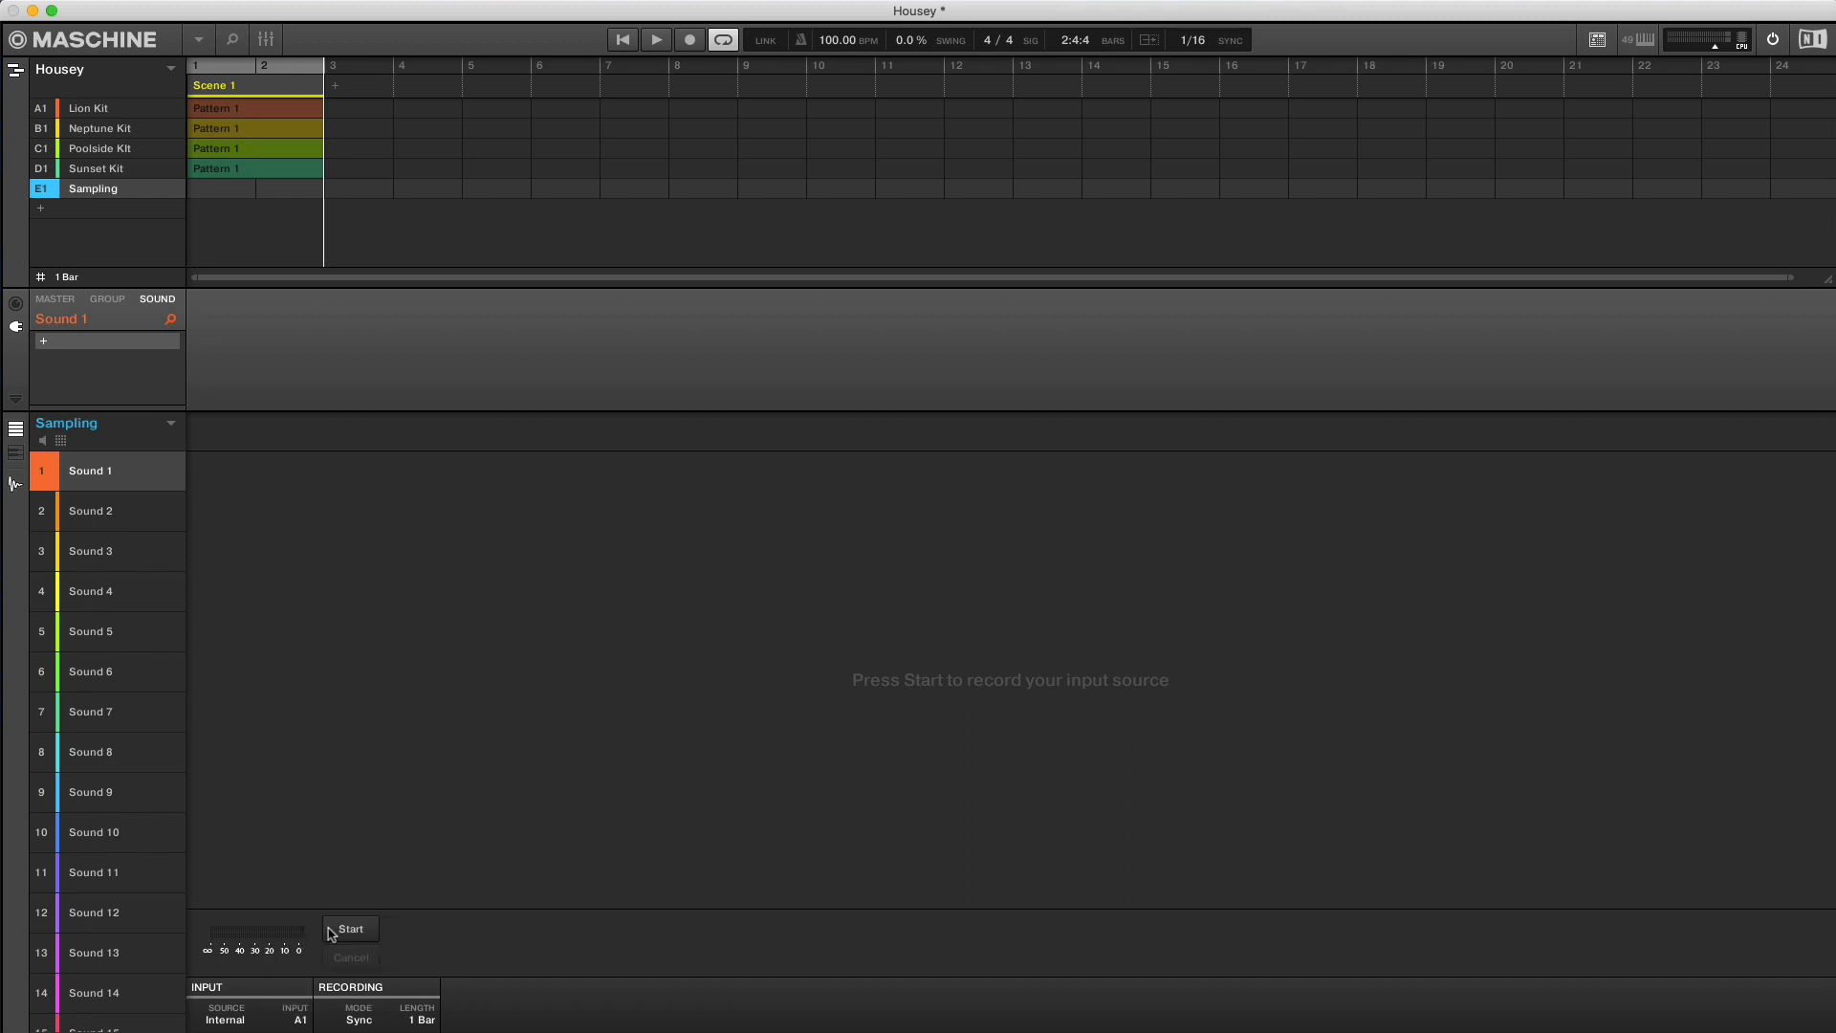
pyautogui.click(421, 1016)
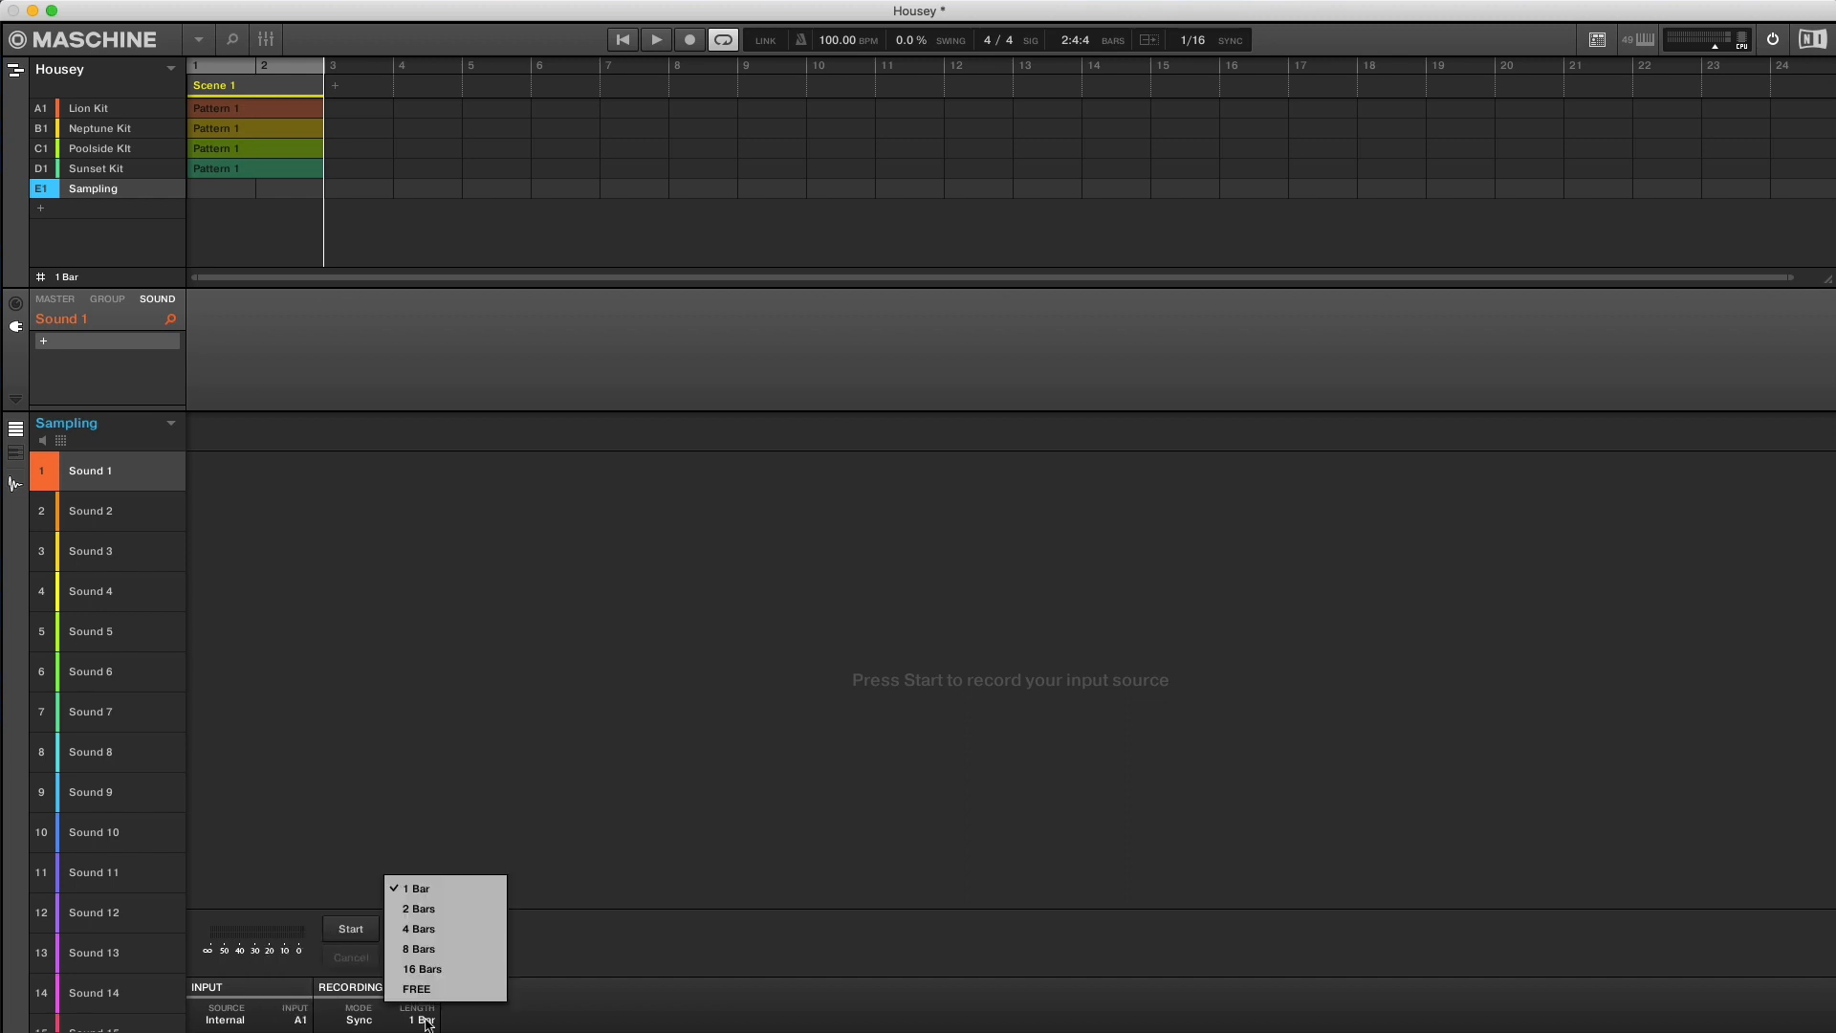
pyautogui.click(419, 908)
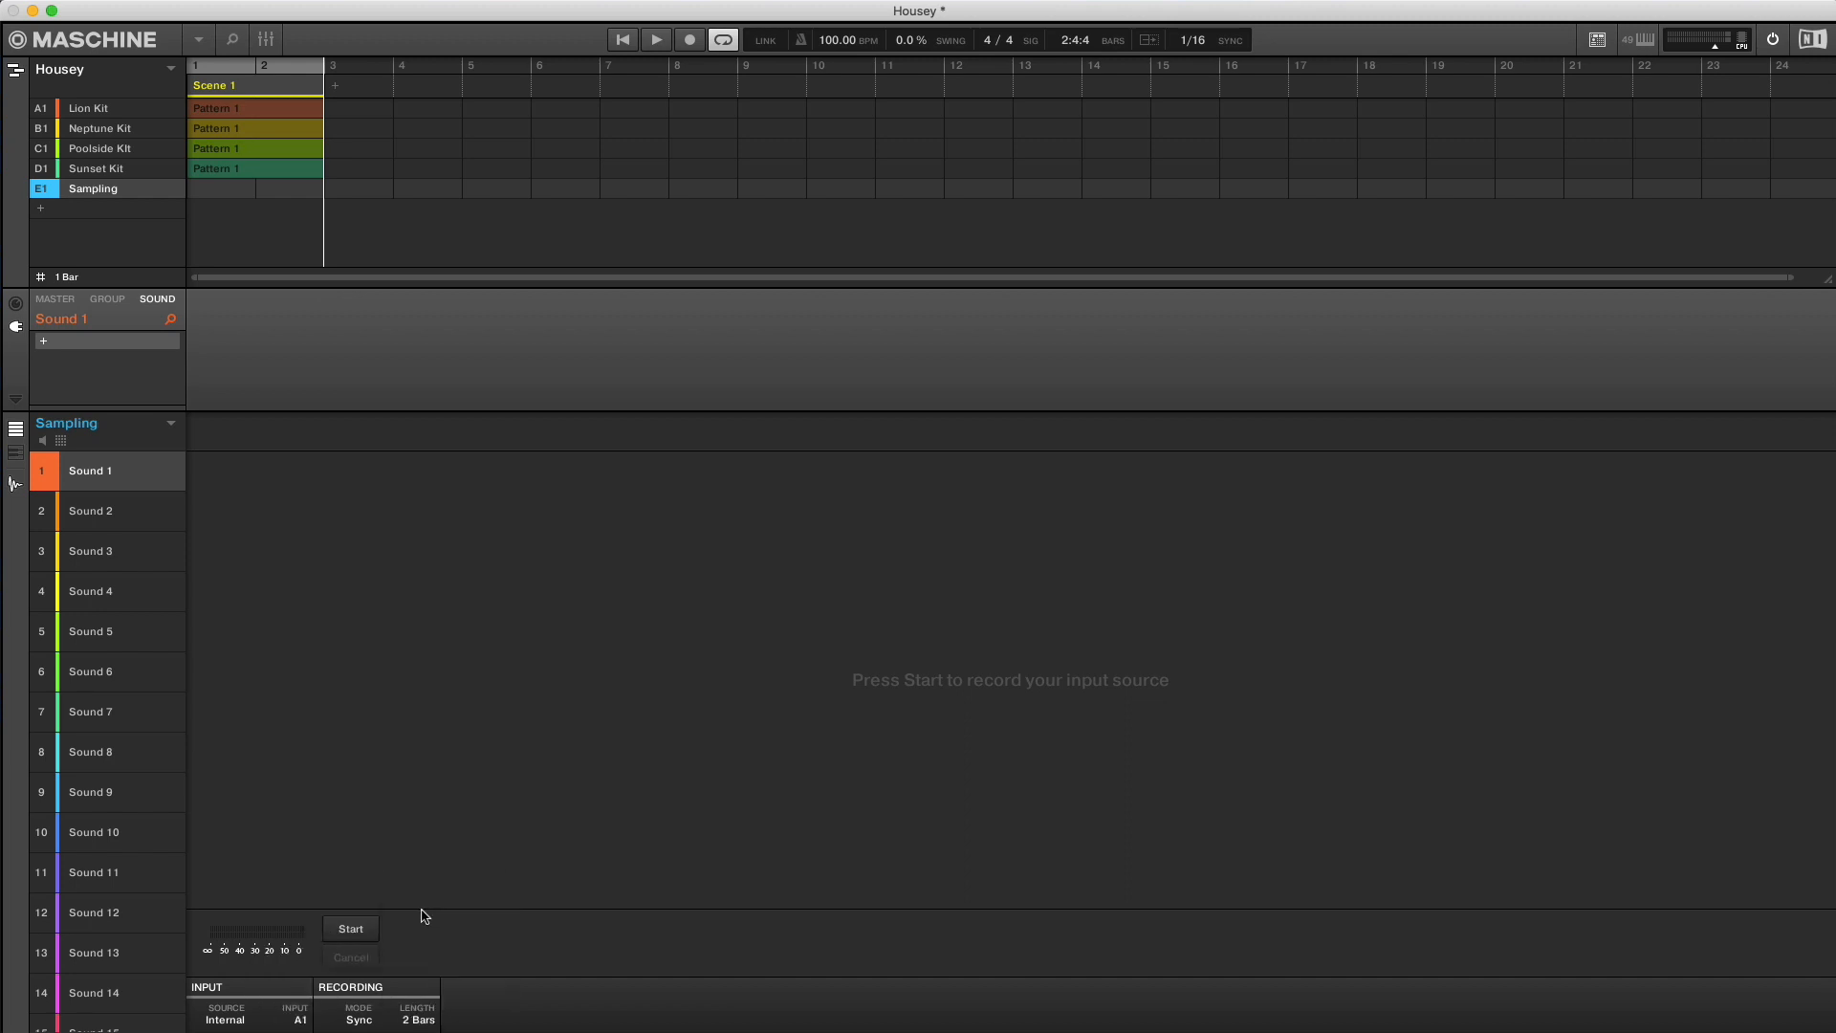
pyautogui.click(348, 927)
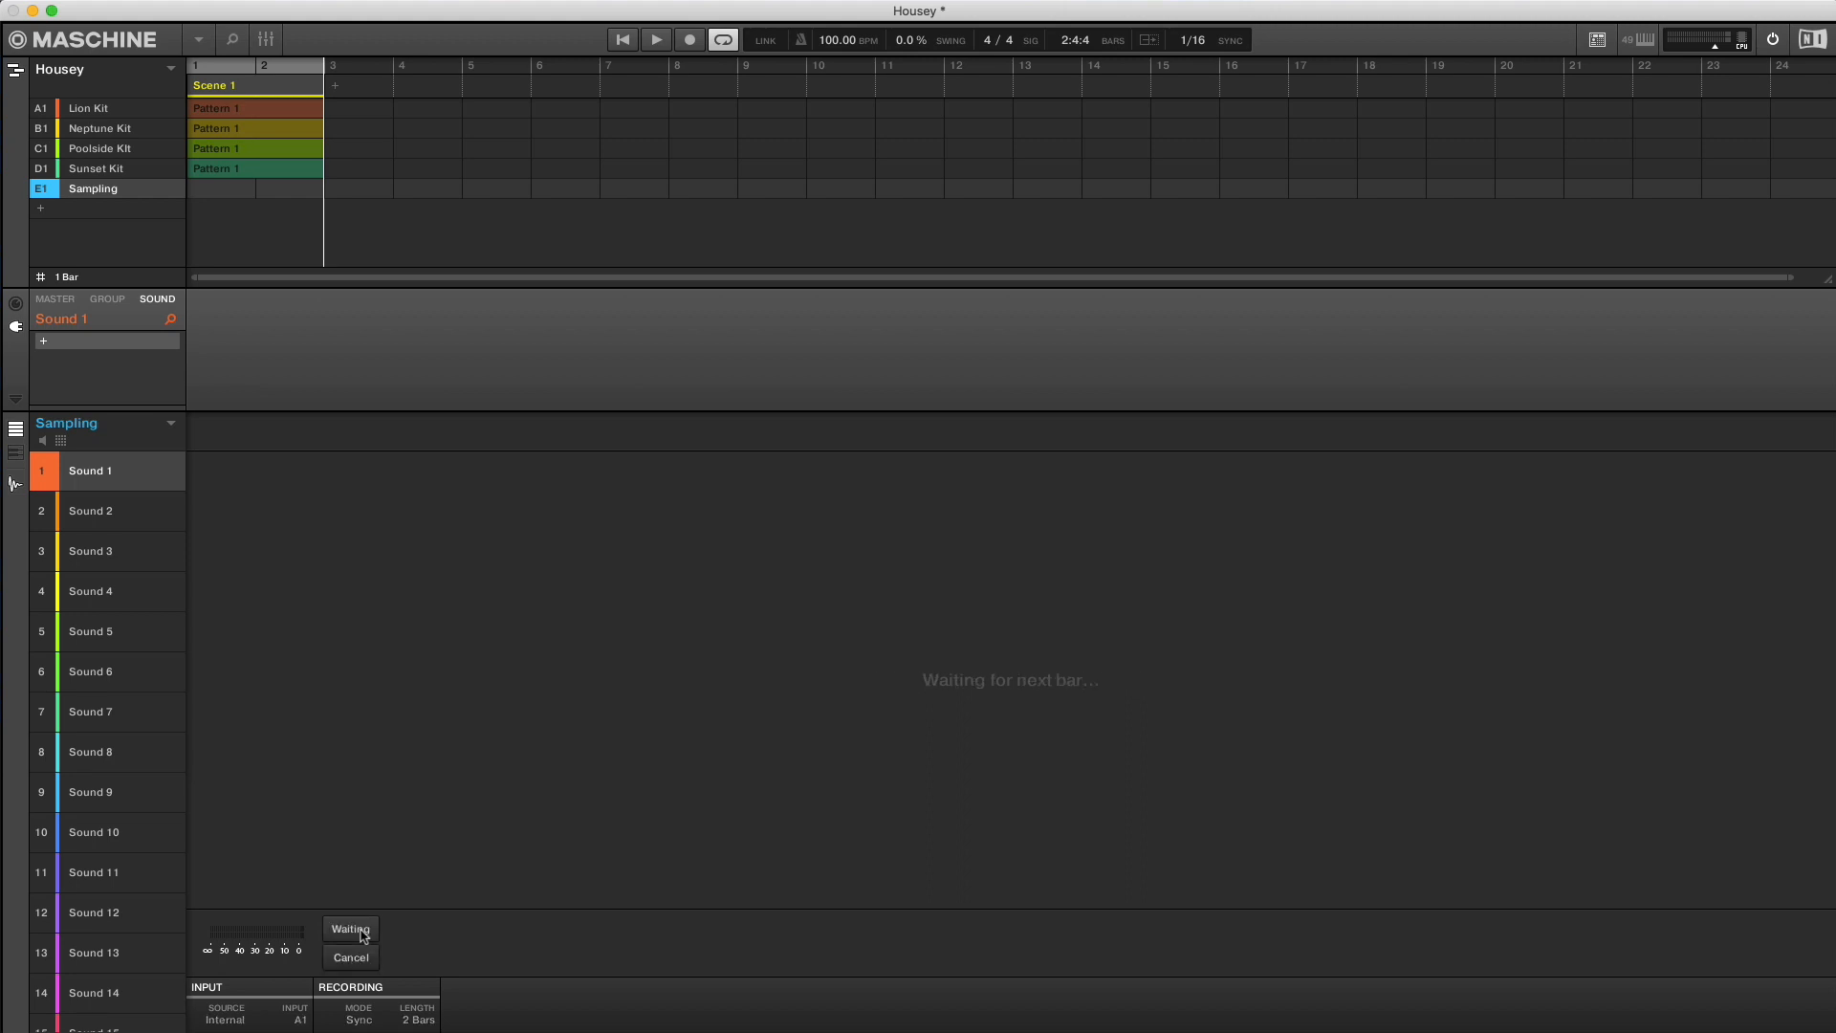
# - Record the two bars of Power Ballad and play them back as an Audio plug-in loop in the Sampling pattern
pyautogui.click(656, 38)
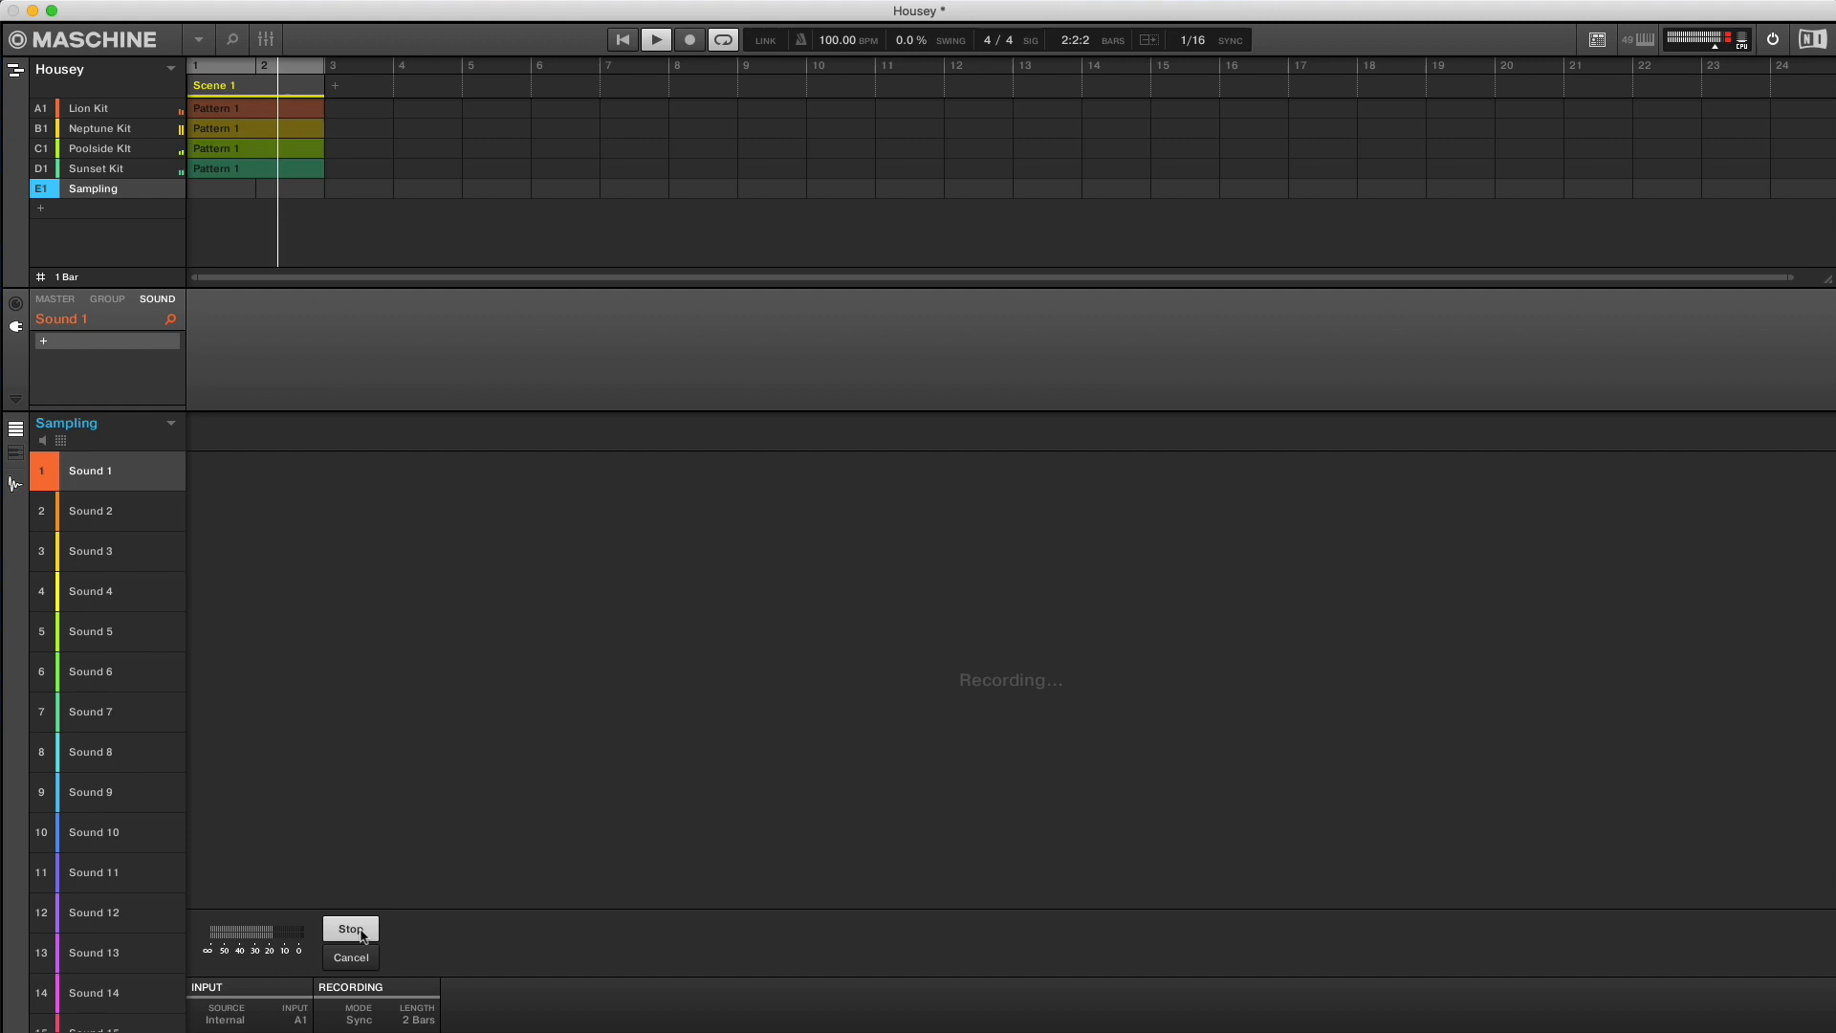
pyautogui.click(348, 927)
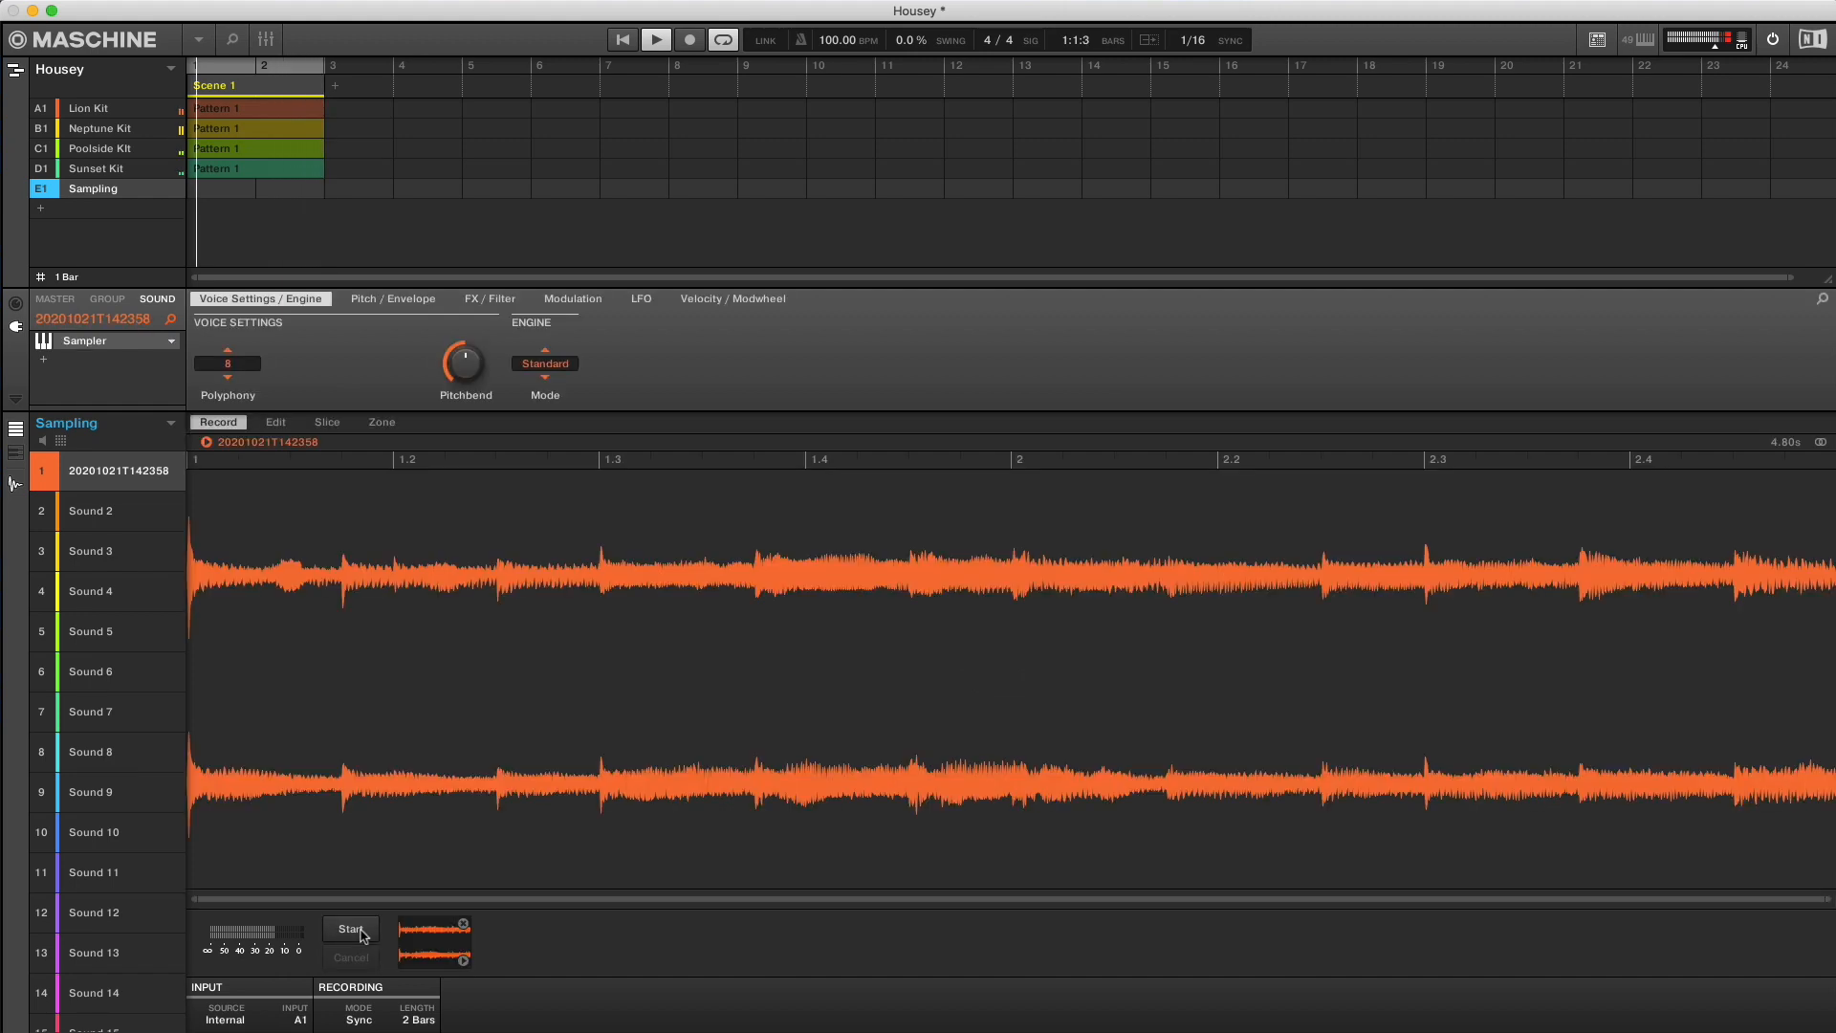
pyautogui.click(656, 38)
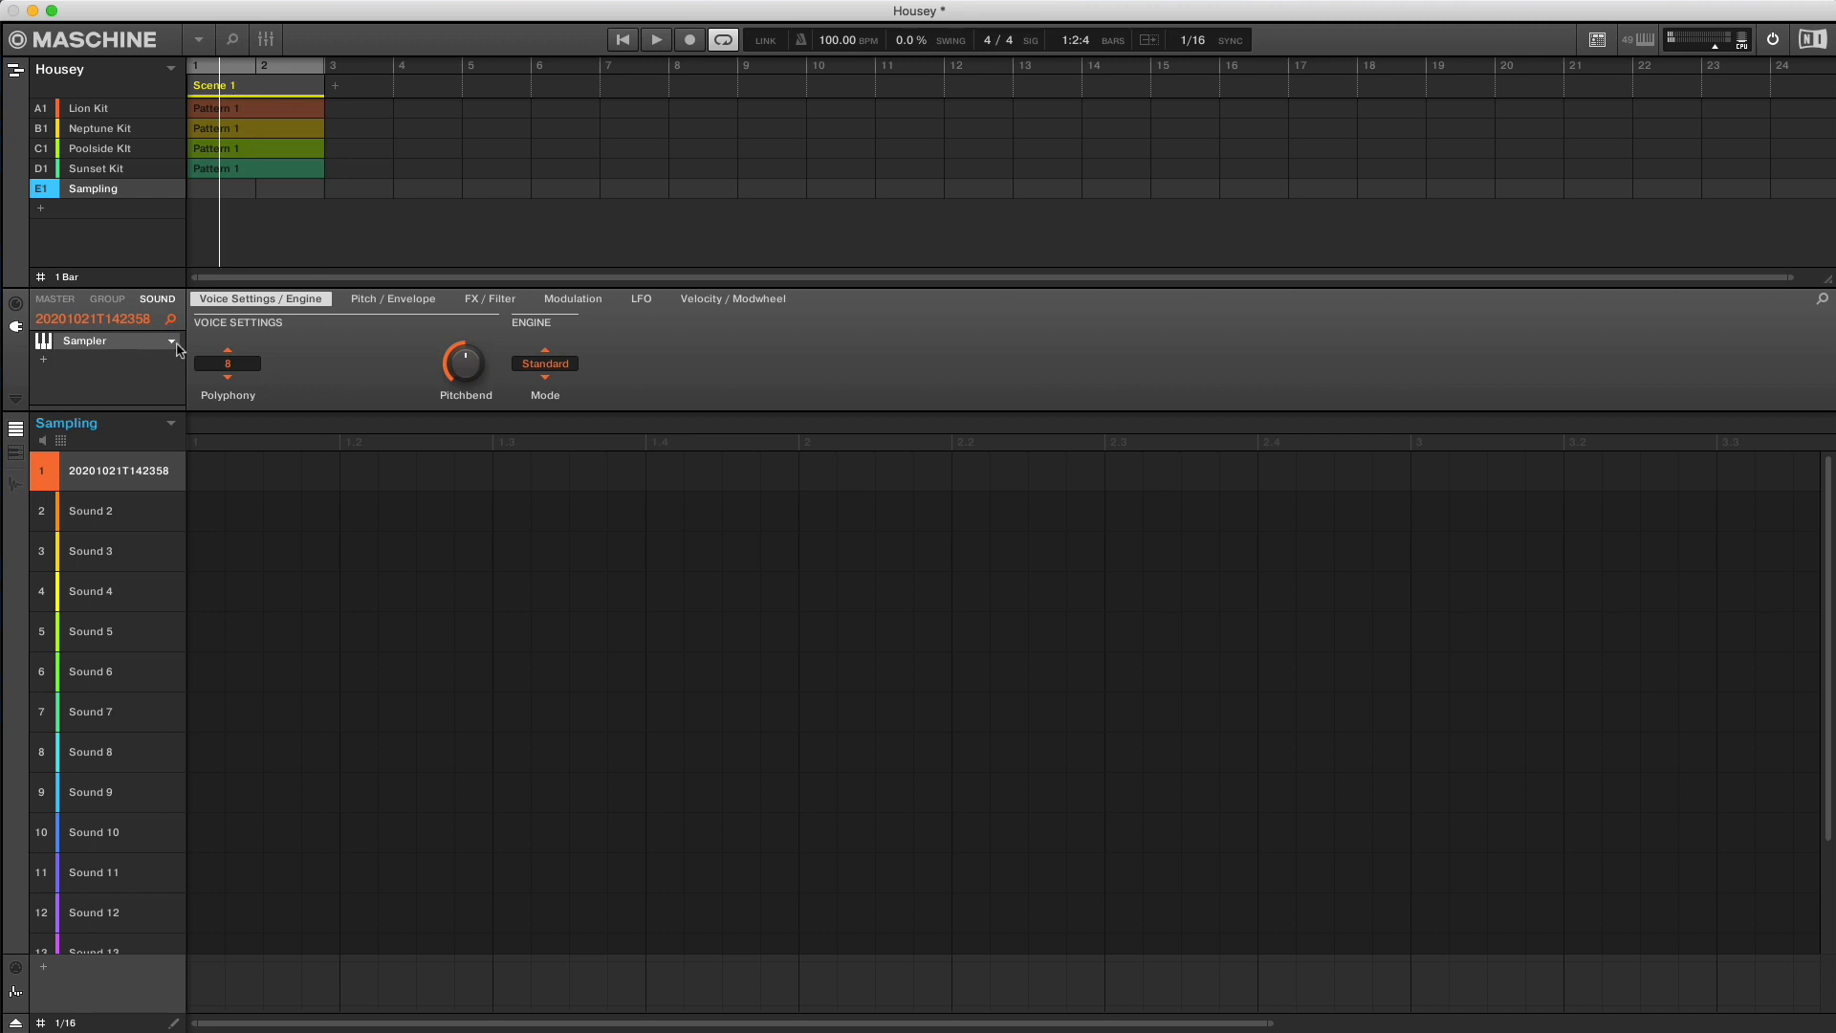
pyautogui.click(106, 341)
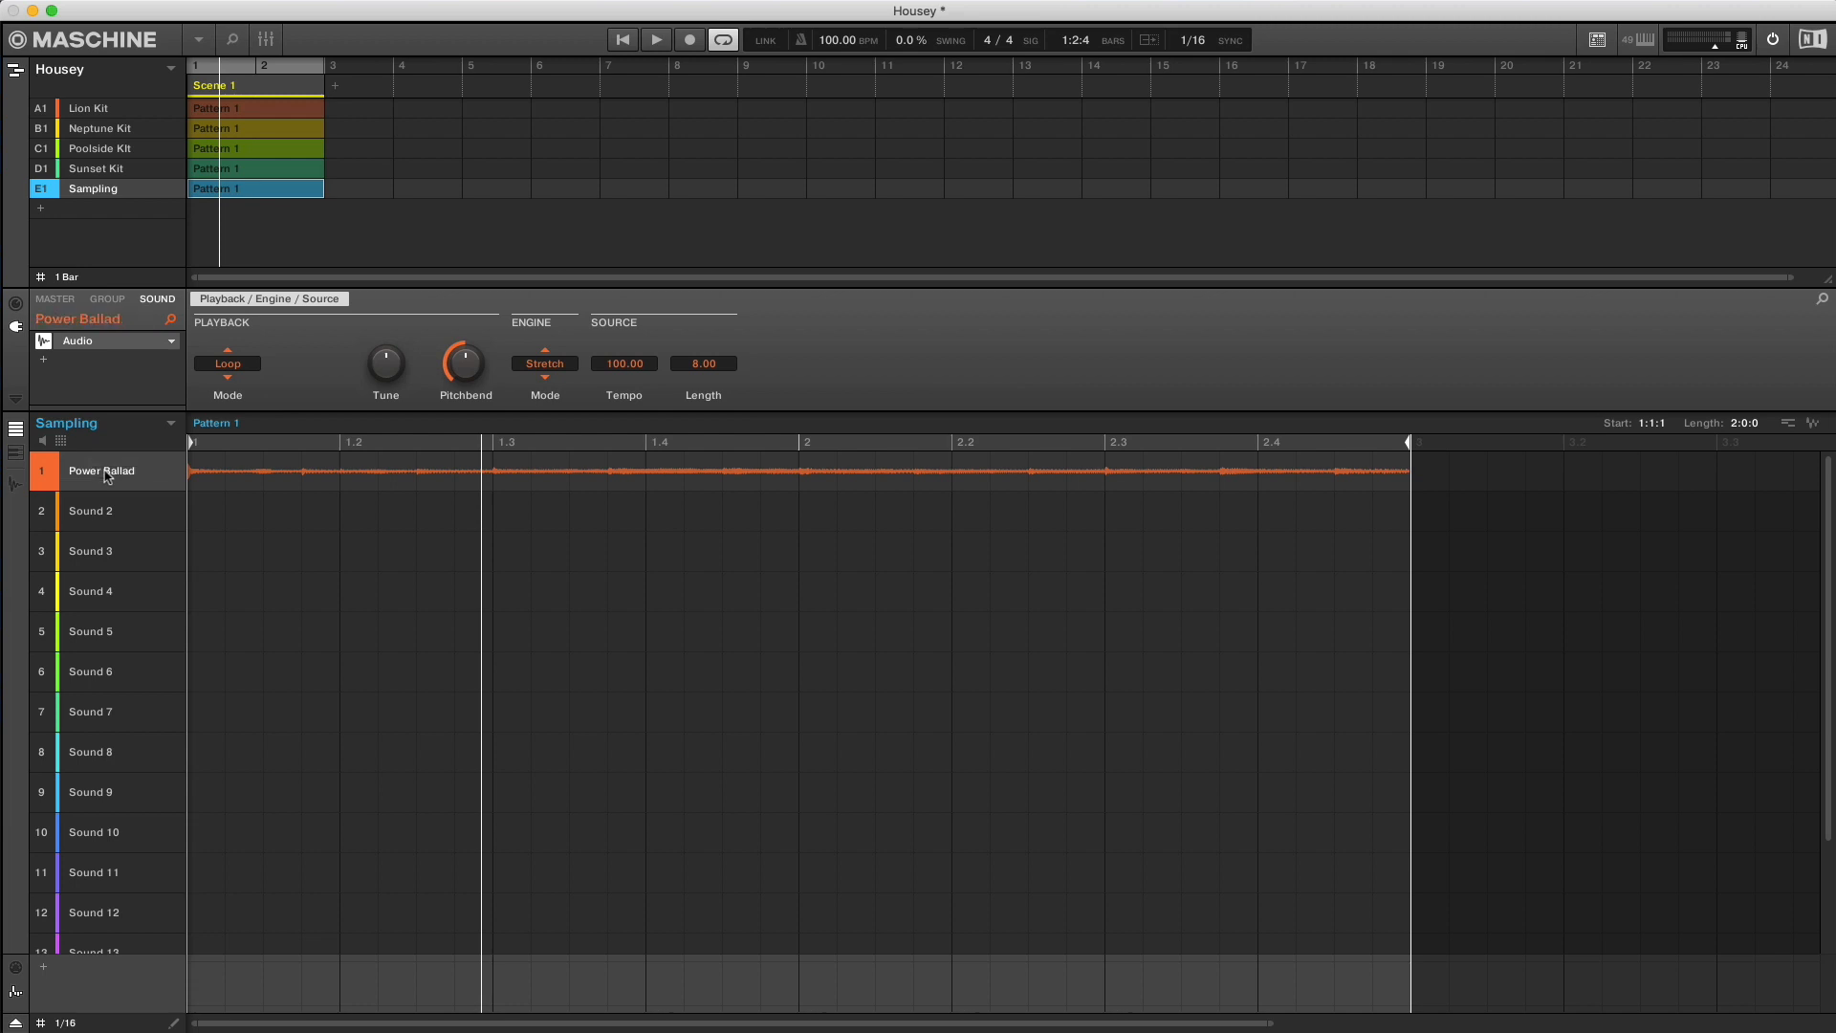
# - Cut the recorded Power Ballad sound and move to the Lion Kit group to place it there
pyautogui.rightClick(102, 471)
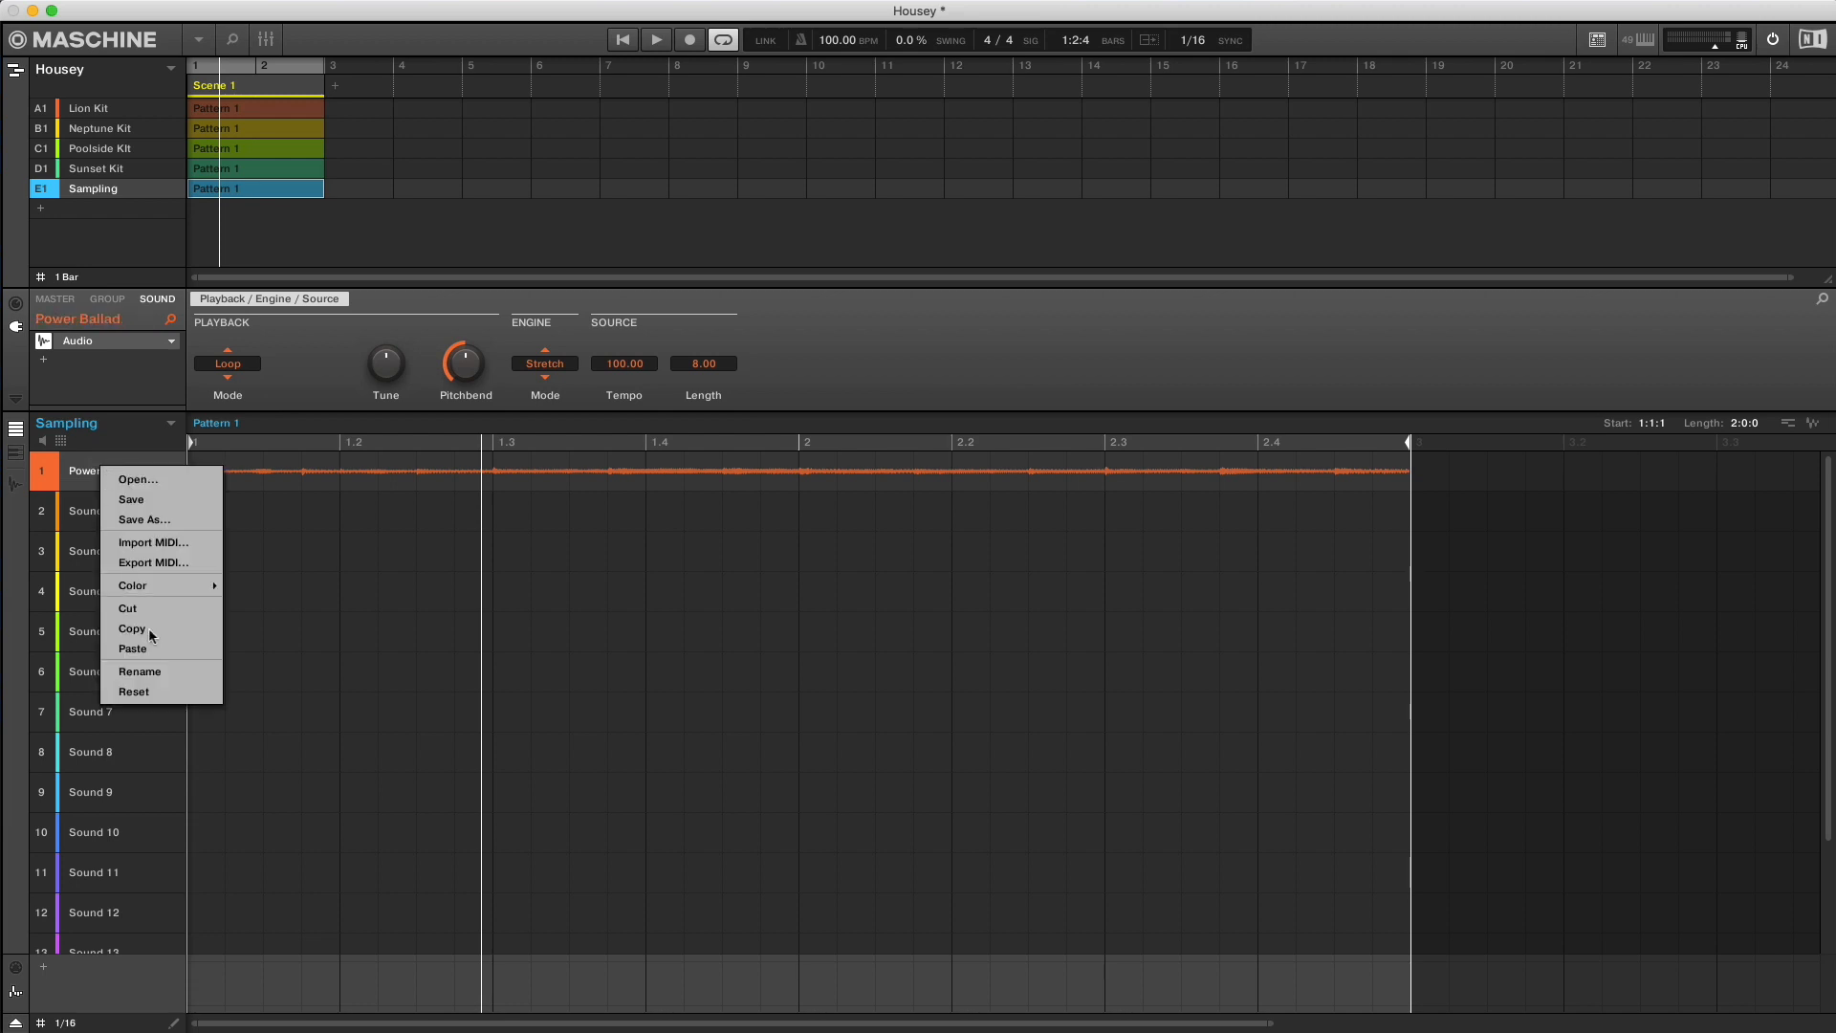
pyautogui.click(133, 691)
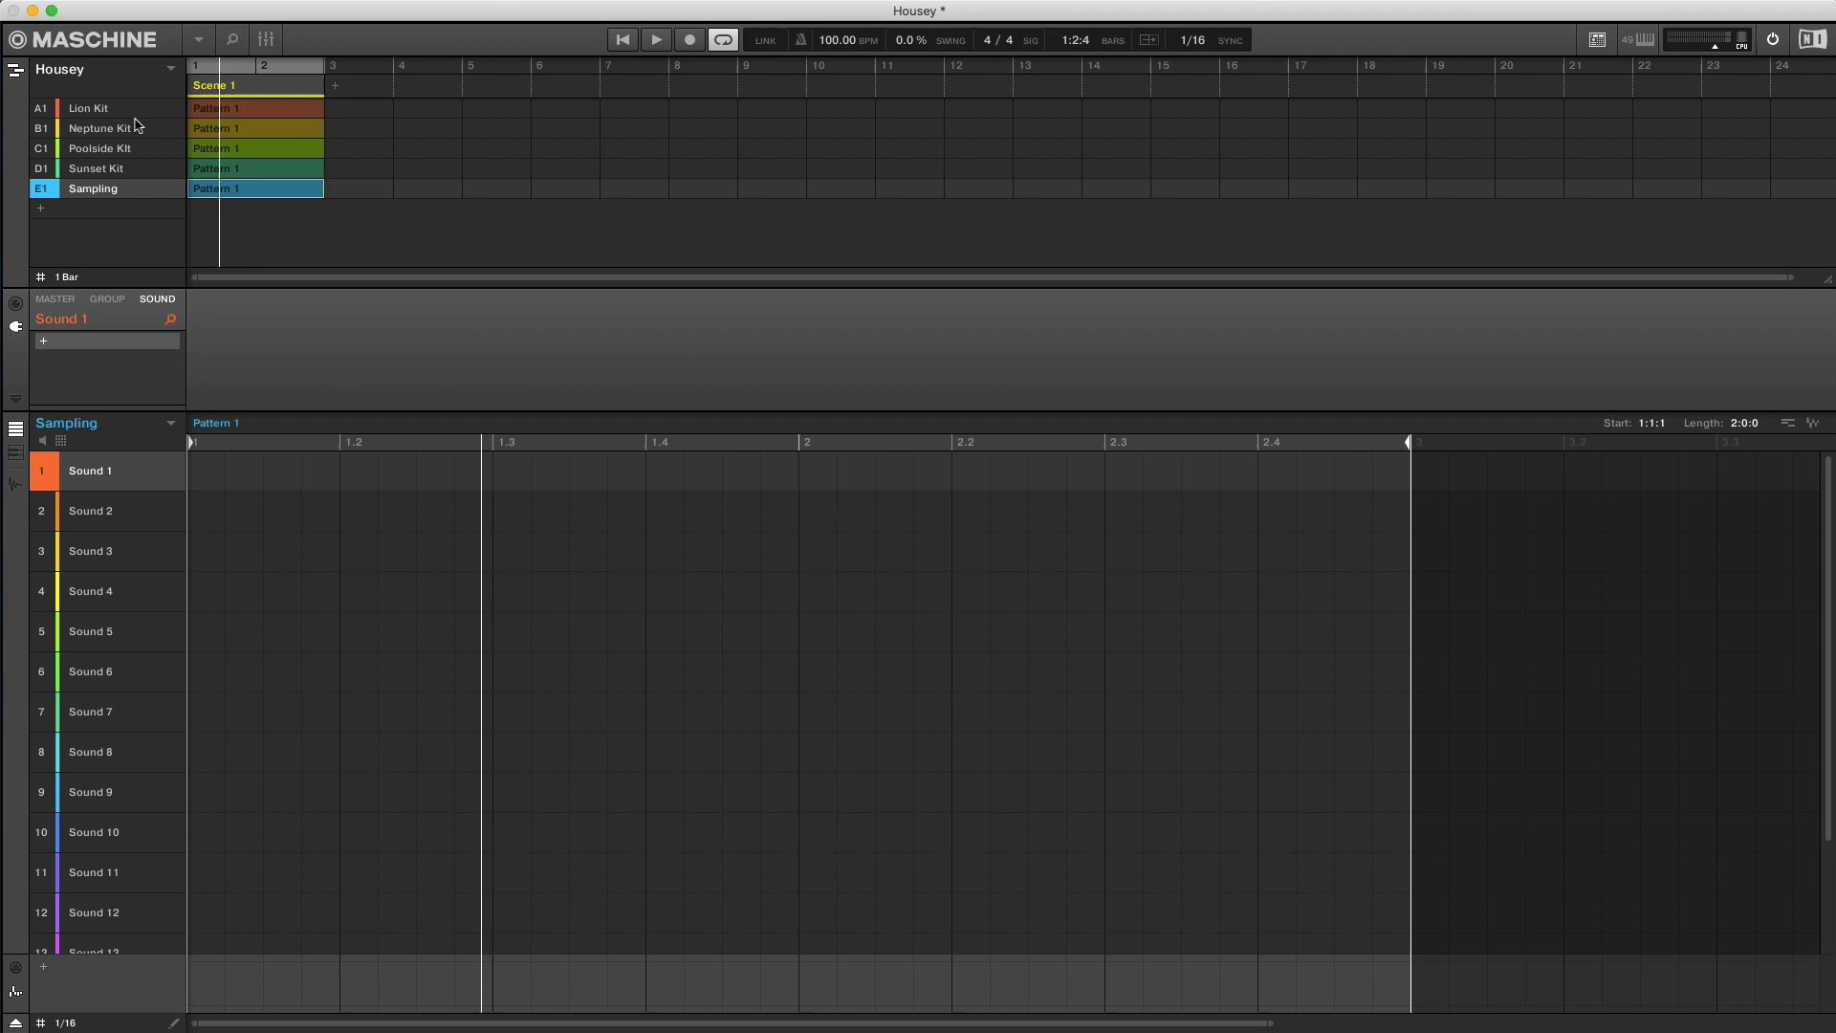
pyautogui.click(88, 107)
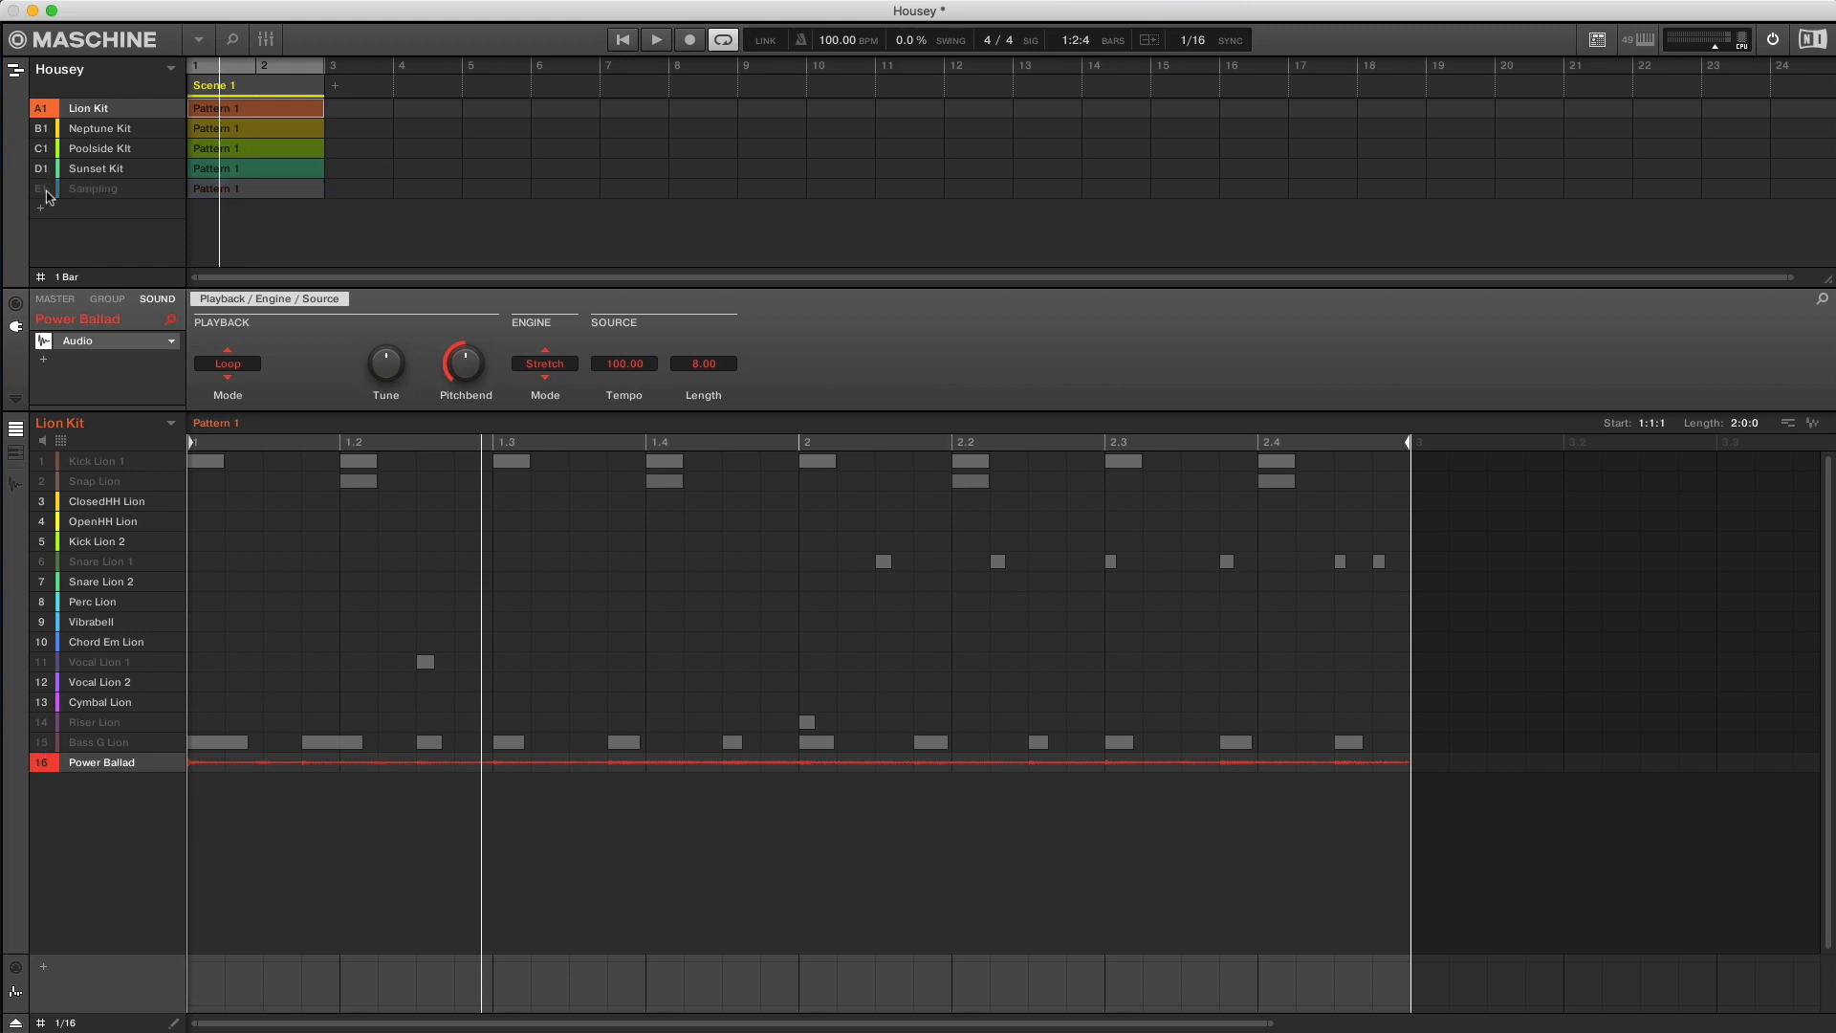
# - Turn off solo so all Lion Kit sounds play with the Power Ballad loop
pyautogui.click(656, 39)
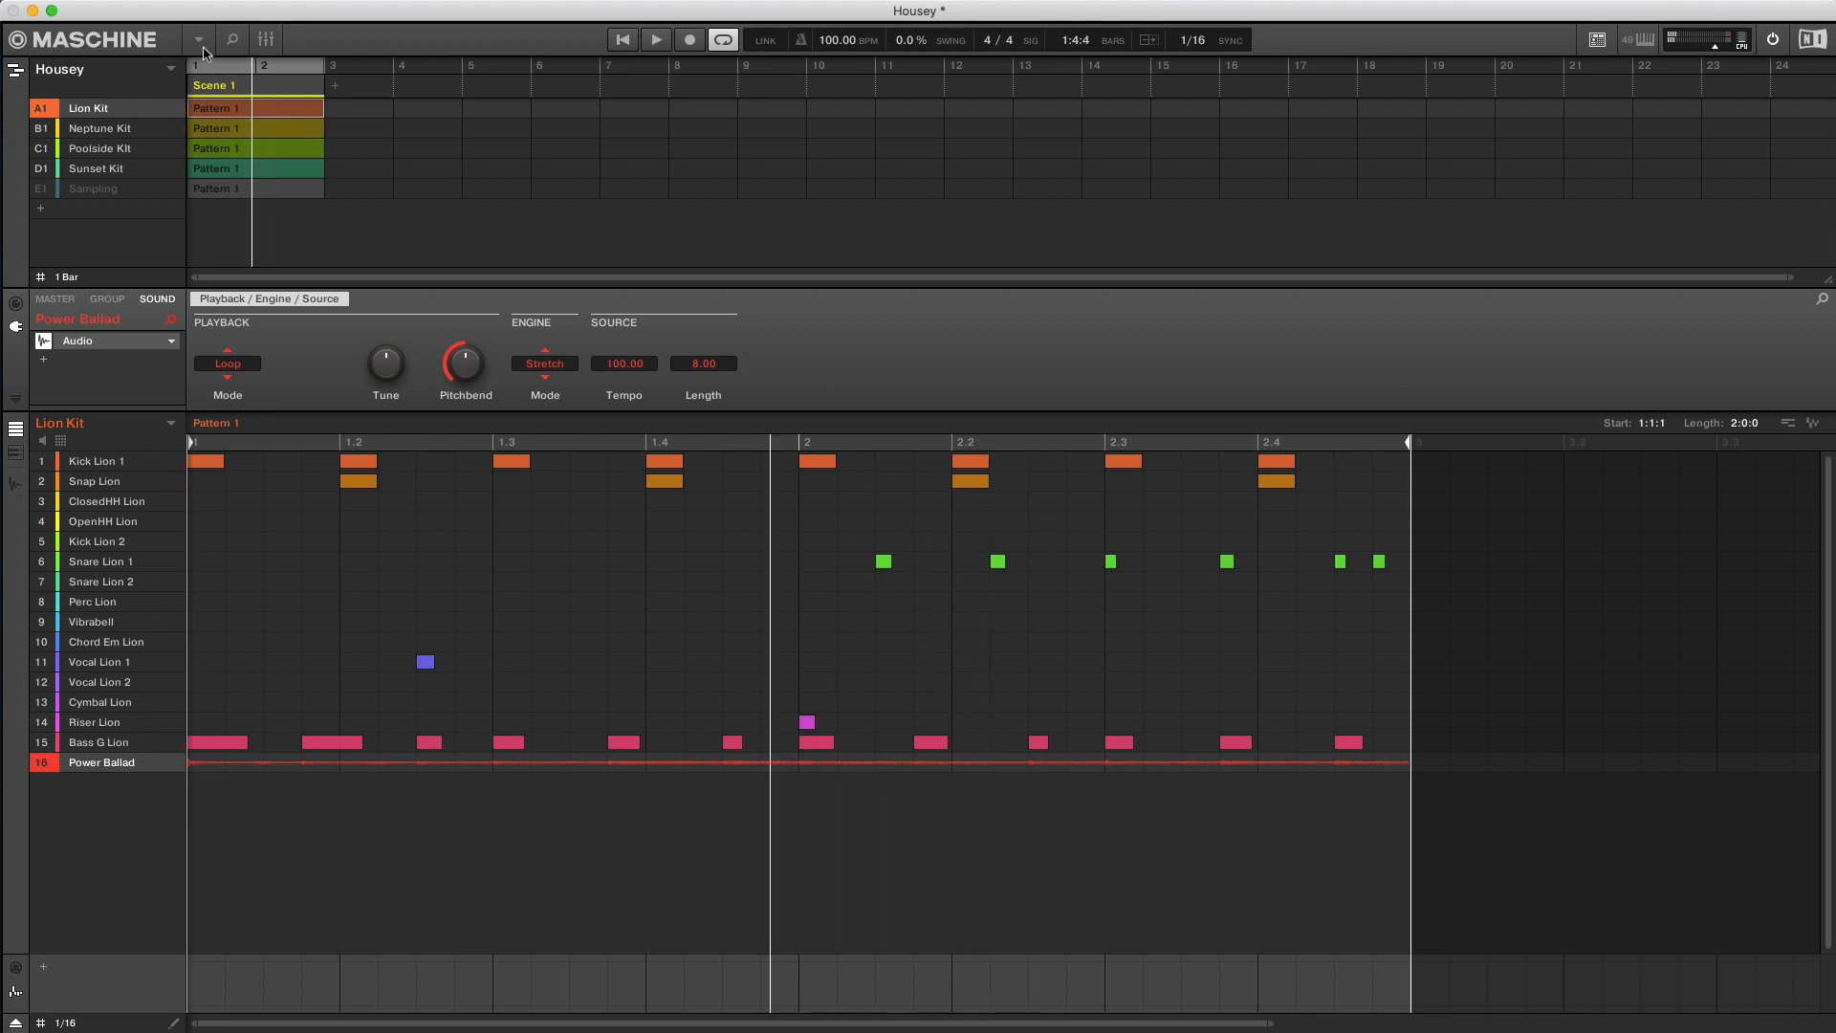
# - Save the Housey project with its samples via File > Save Project with Samples
pyautogui.click(199, 38)
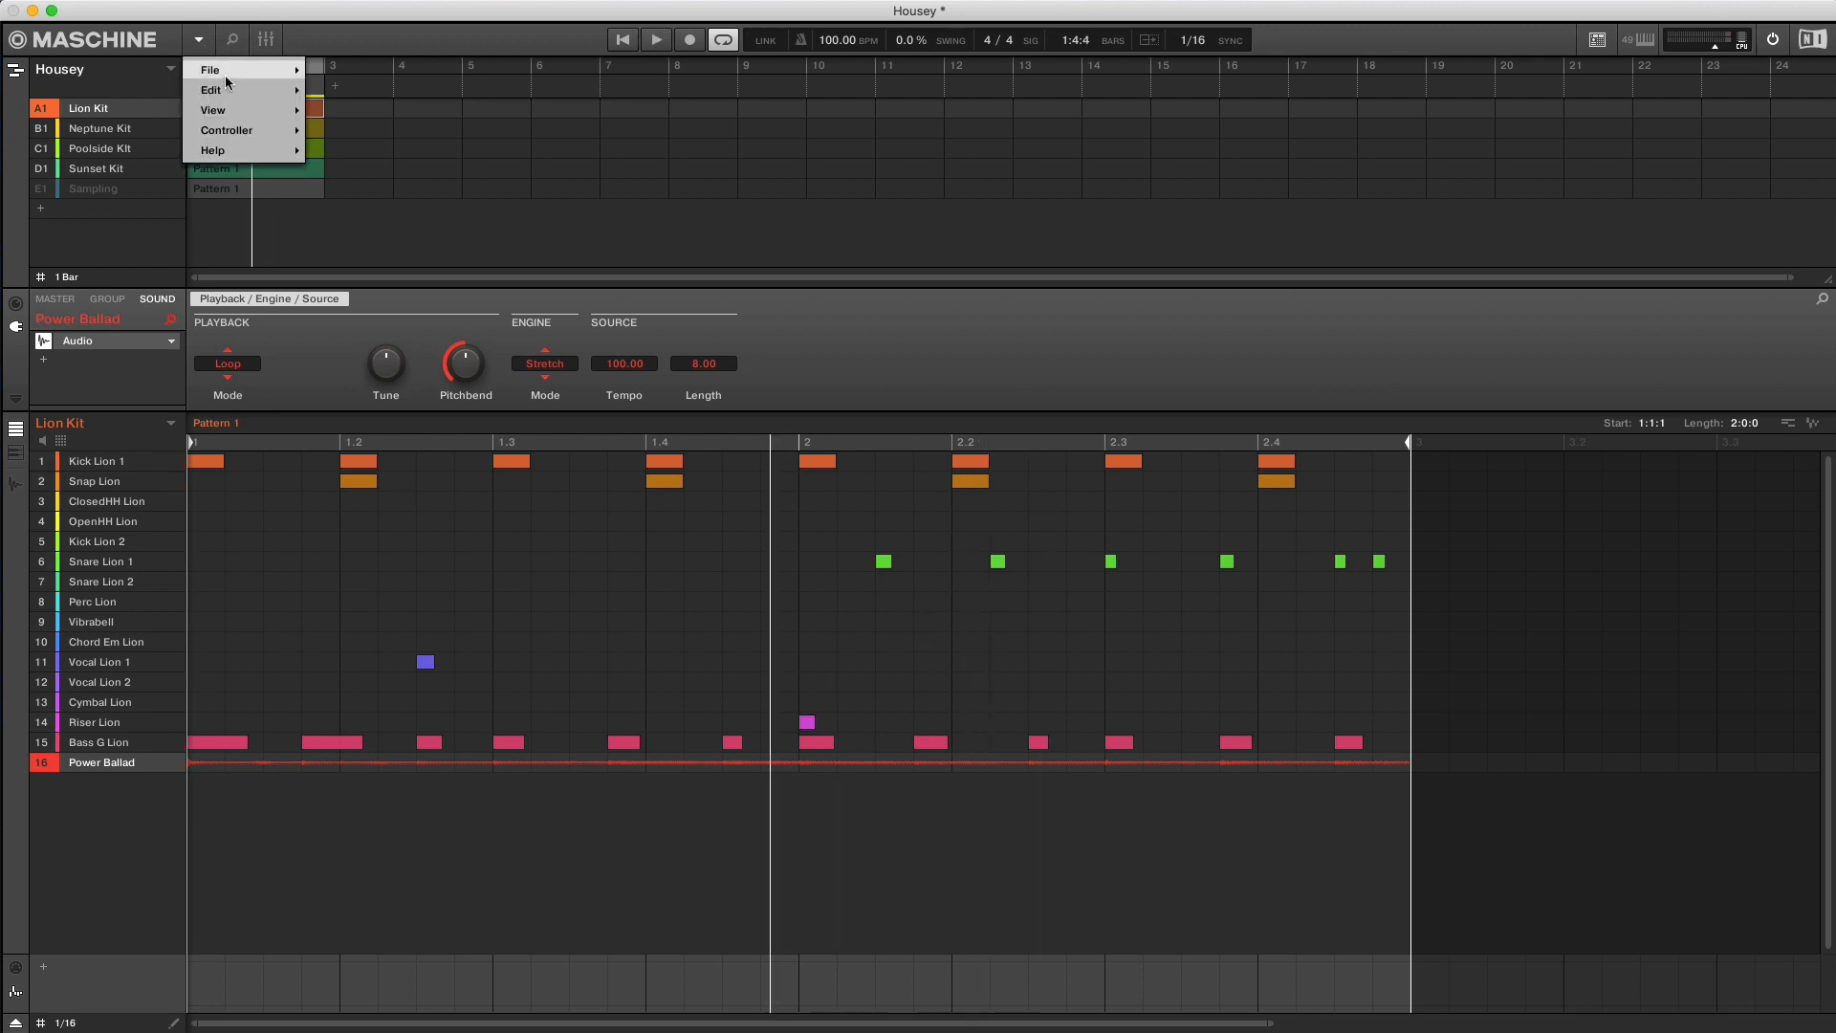
pyautogui.click(210, 69)
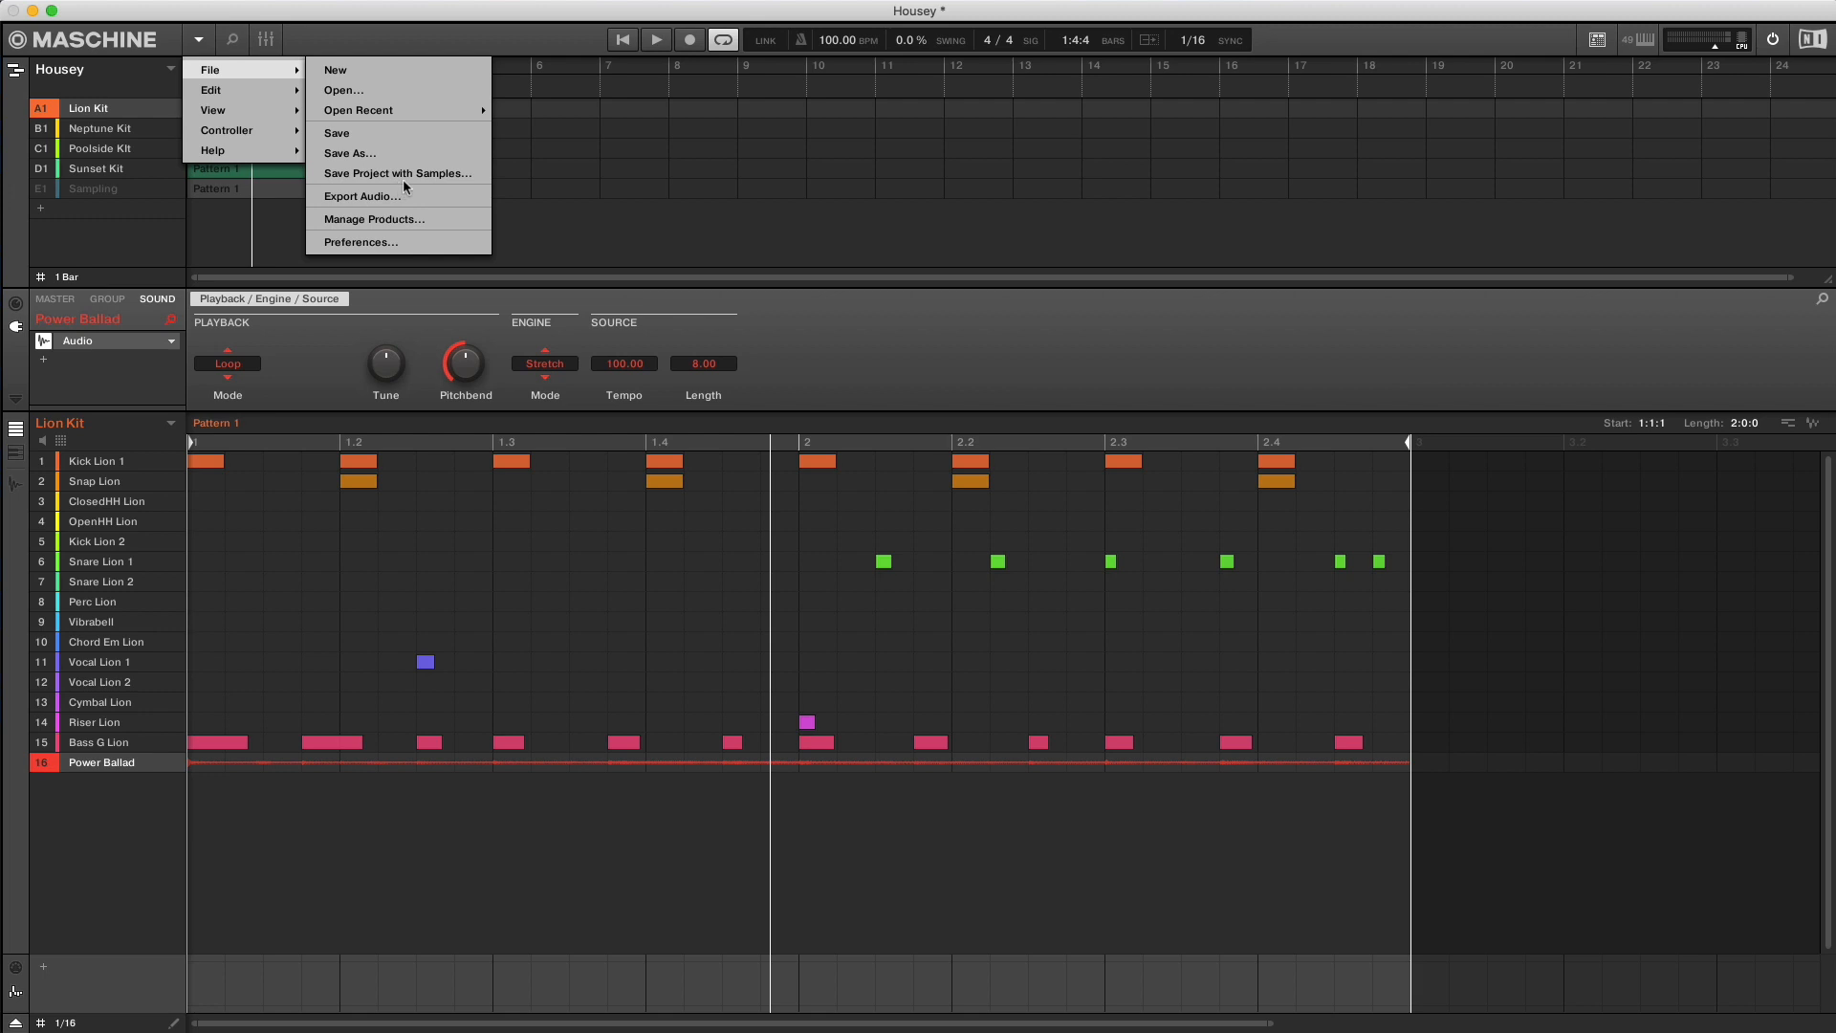
pyautogui.click(396, 172)
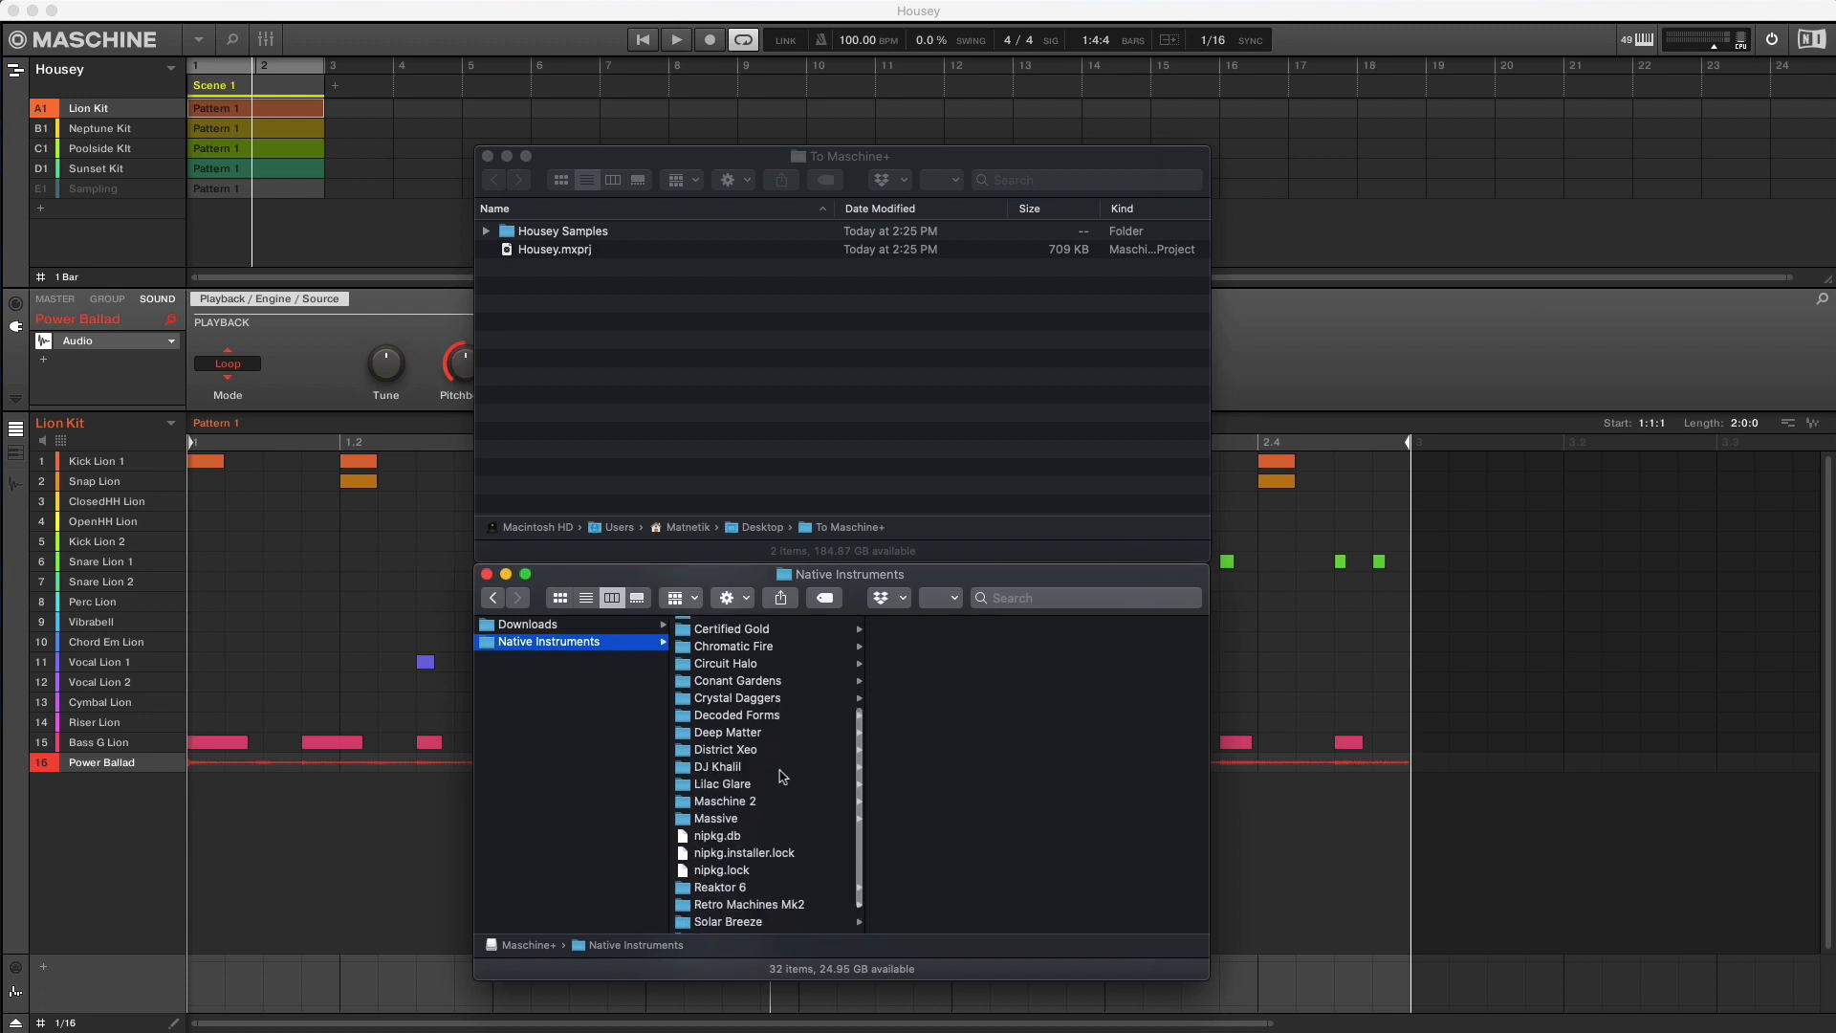
# - Navigate into Maschine 2 > Projects on the Maschine+ card, where TURNTABLE.mxprj sits
pyautogui.click(727, 784)
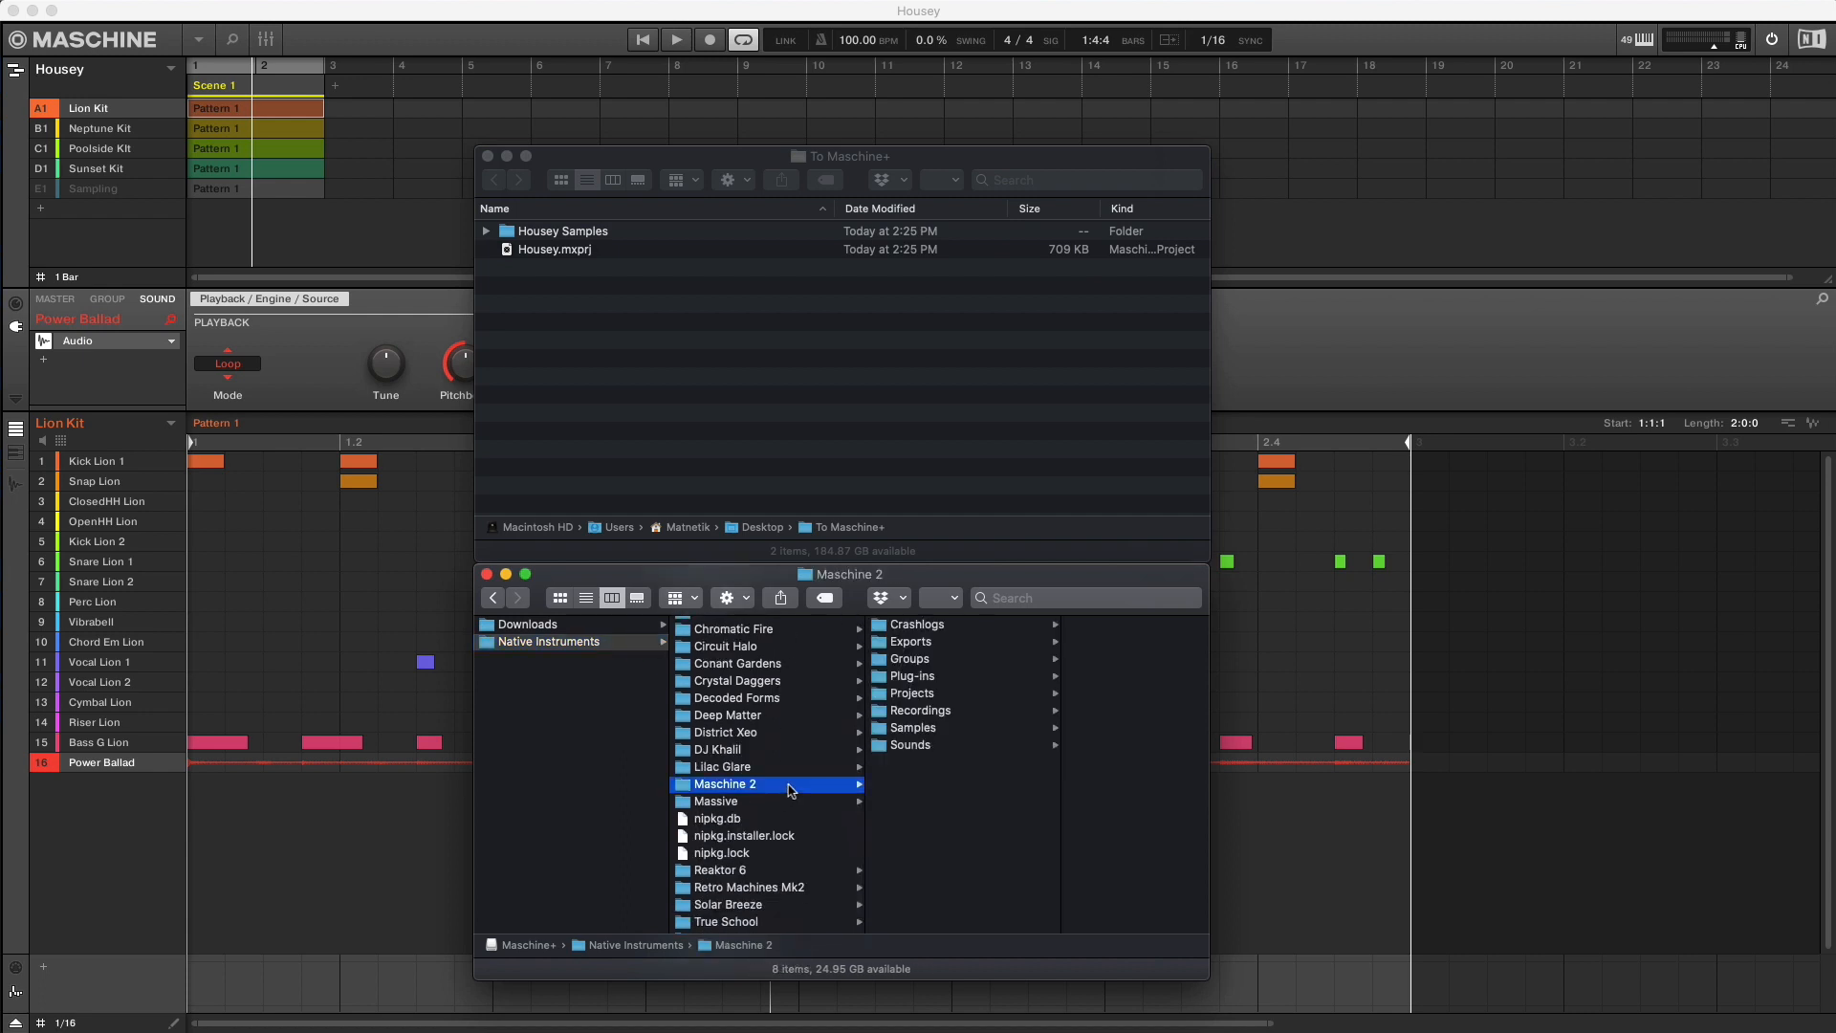
pyautogui.click(910, 692)
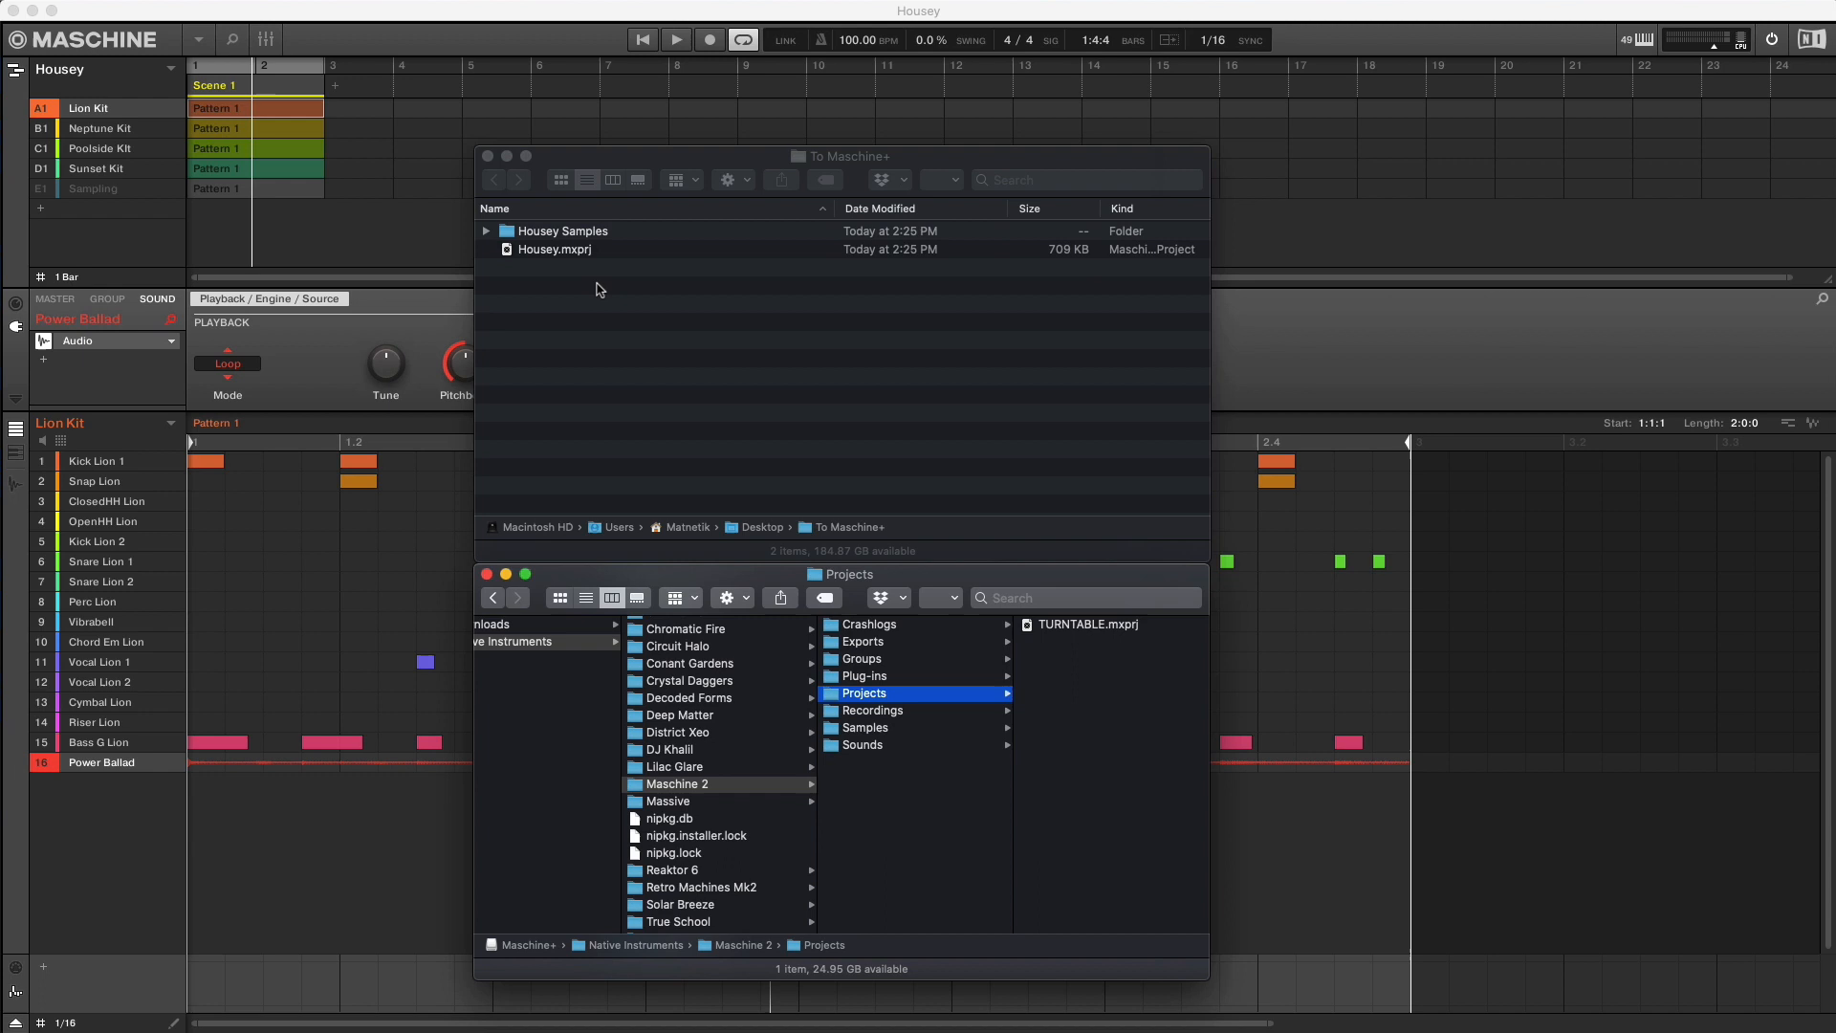